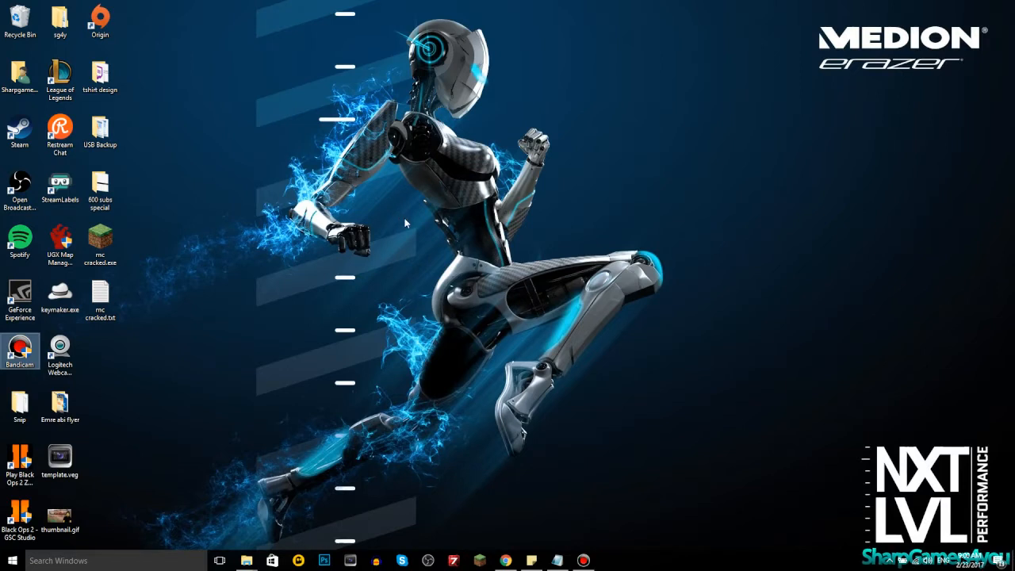
mouse_move(401, 212)
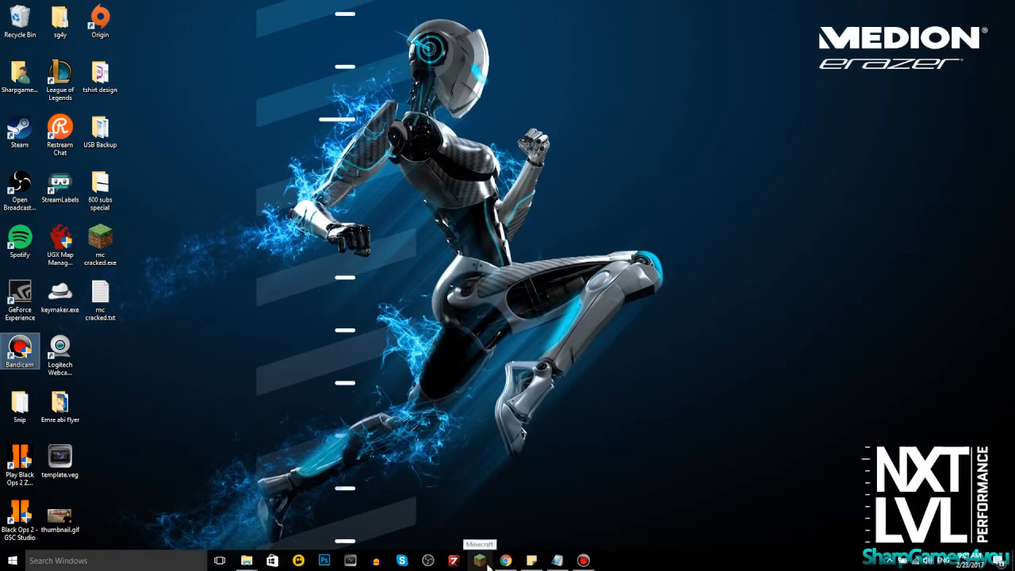
mouse_move(100, 238)
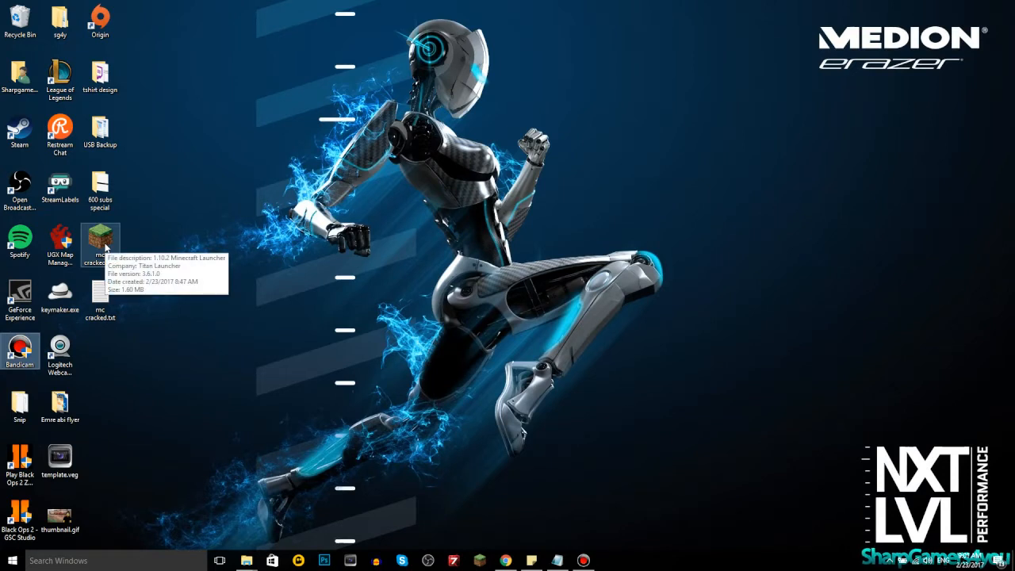
mouse_move(165, 251)
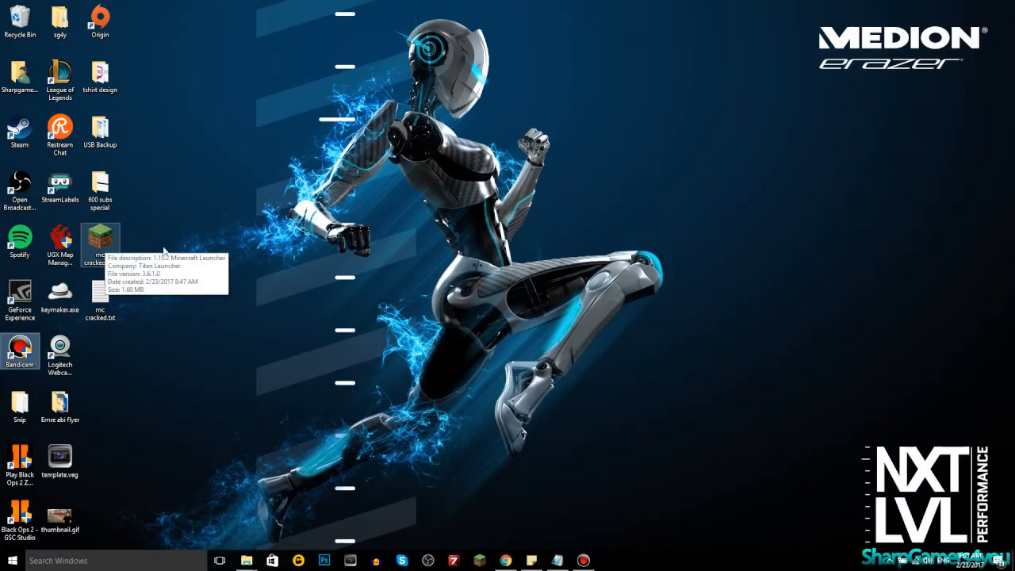
mouse_move(165, 252)
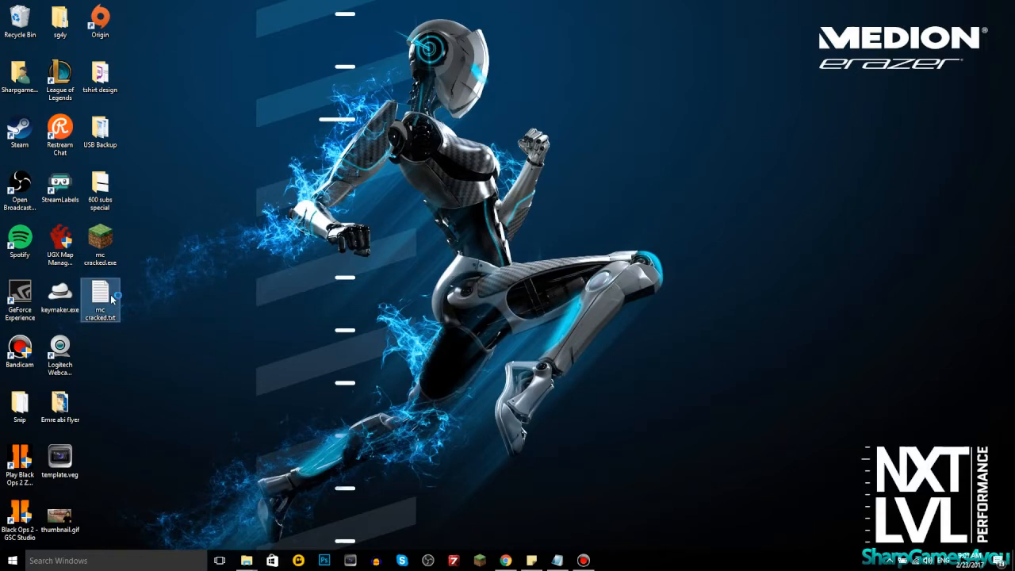
- Open the mc cracked.txt notes and select the Dropbox download link
double_click(100, 300)
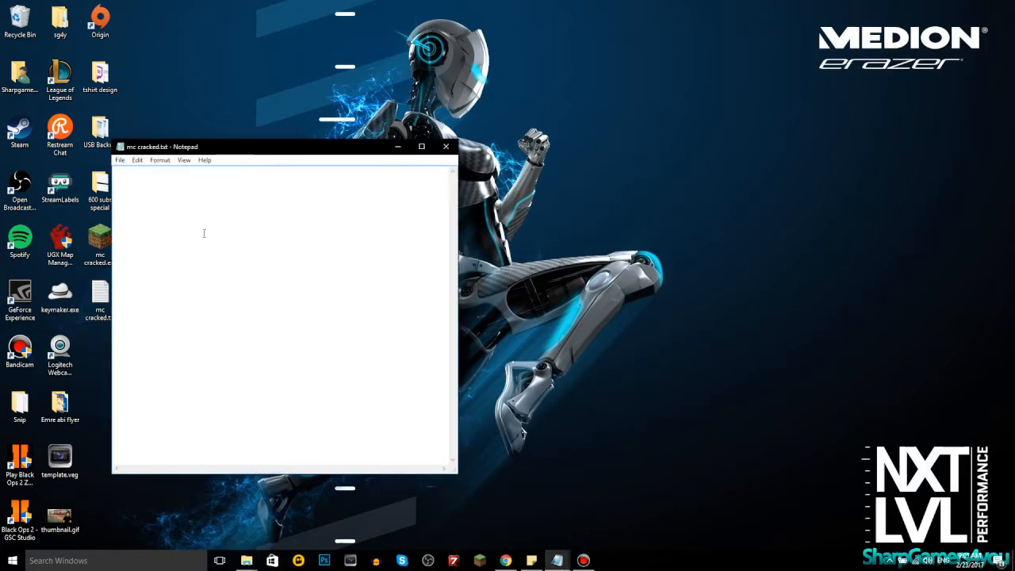
click(445, 145)
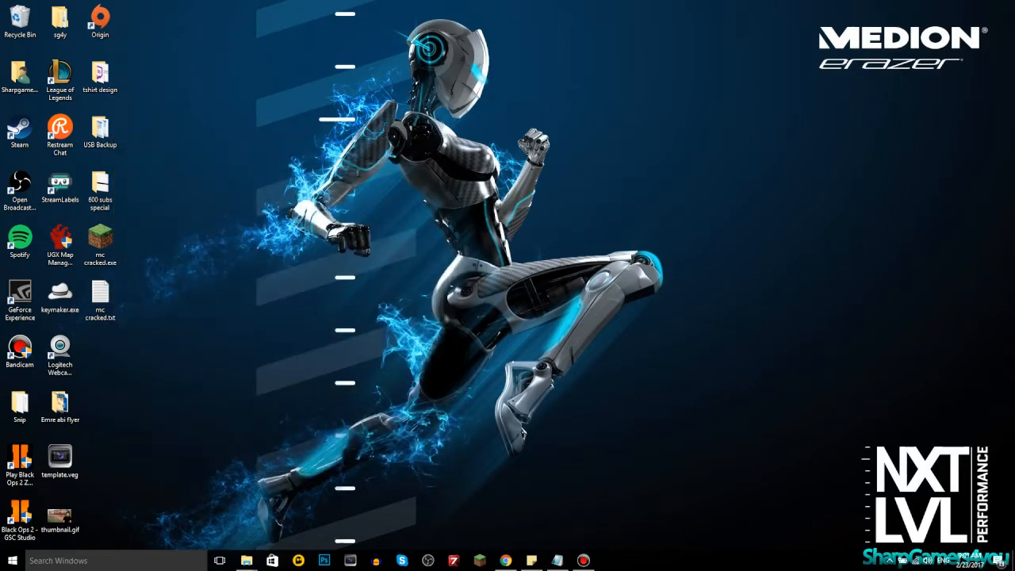
double_click(100, 294)
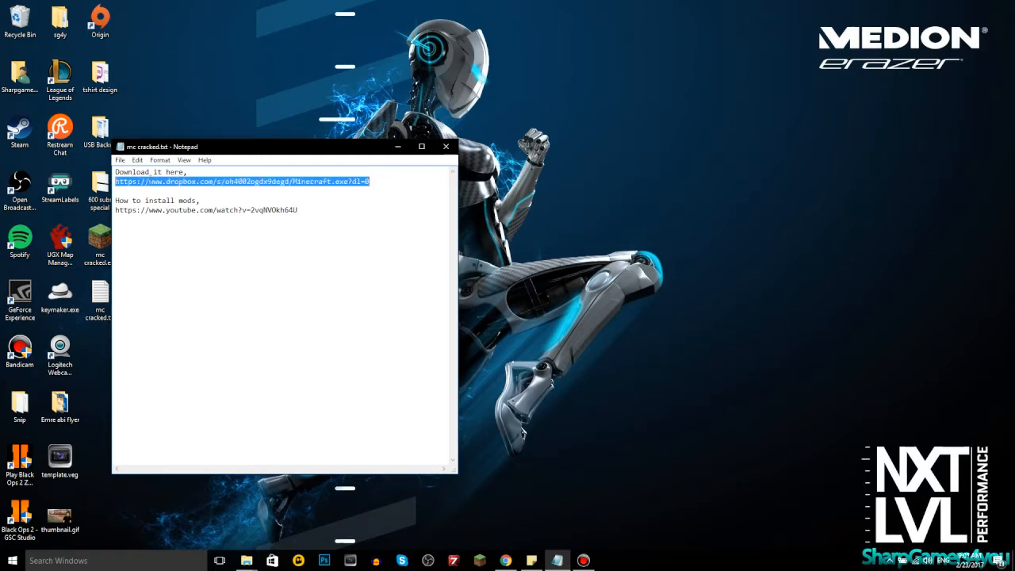
click(277, 222)
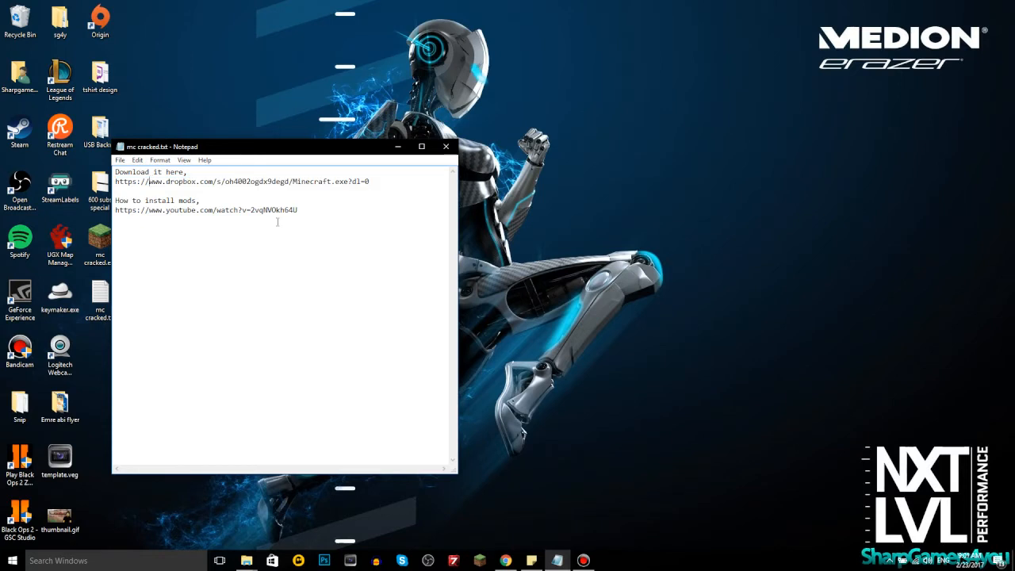
triple_click(206, 209)
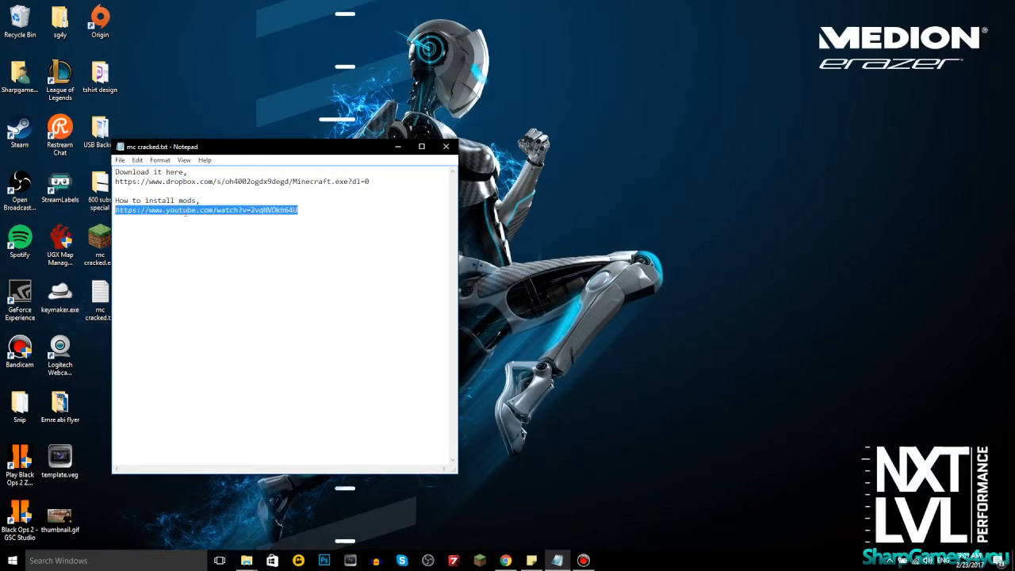
click(372, 174)
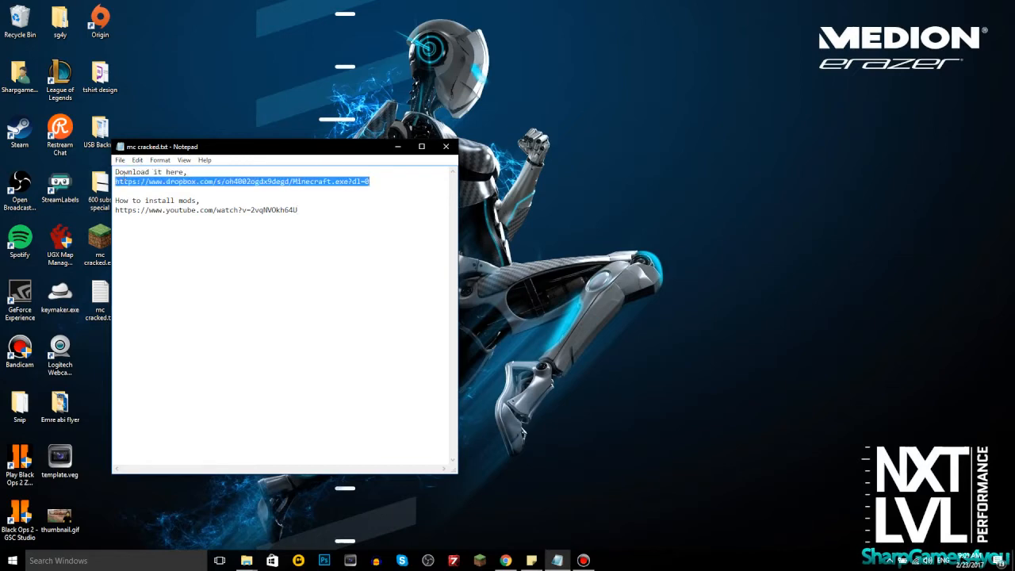
mouse_move(397, 148)
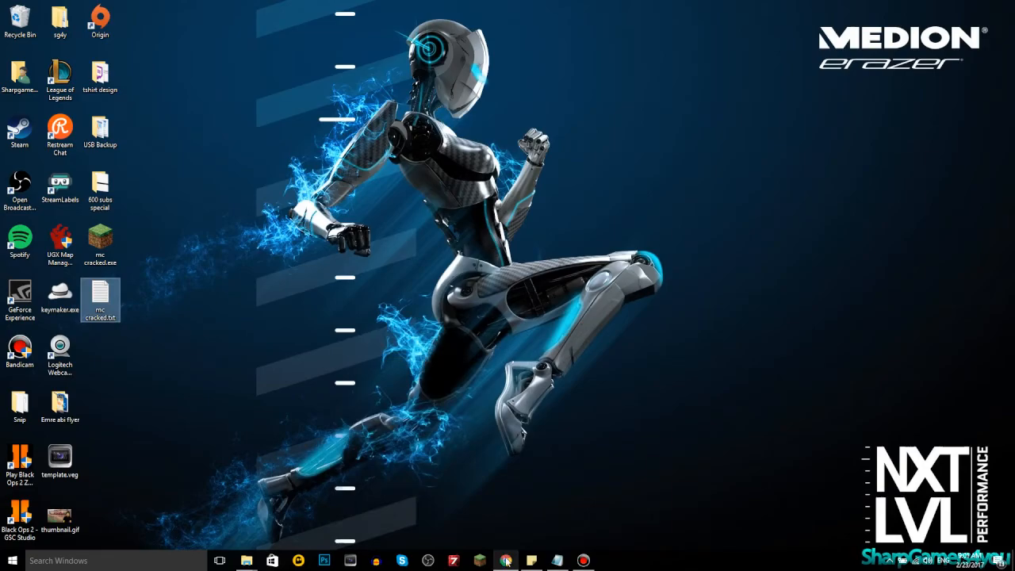
- Download Minecraft.exe from the Dropbox share page without creating an account
click(504, 561)
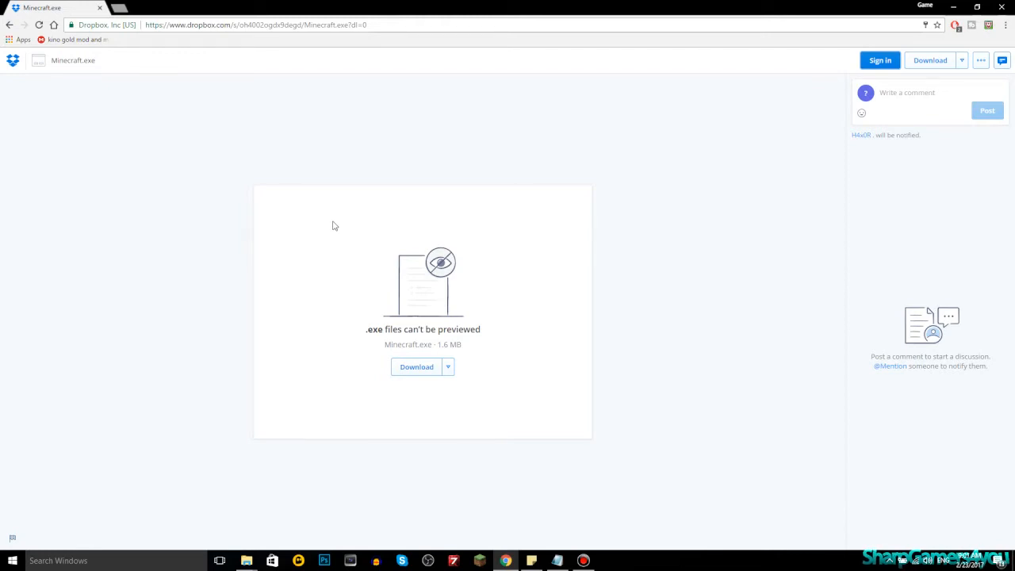
mouse_move(419, 370)
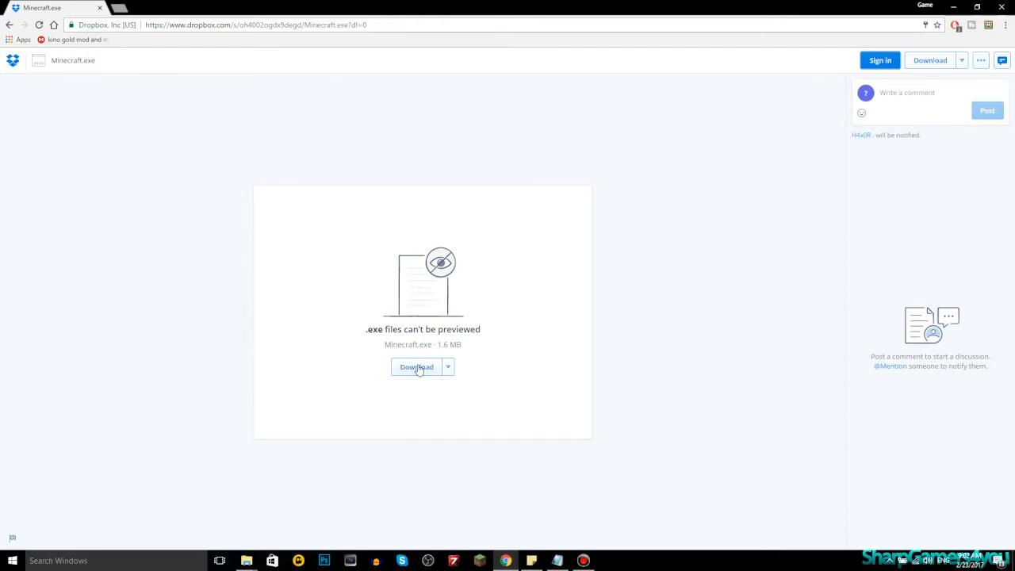
click(416, 367)
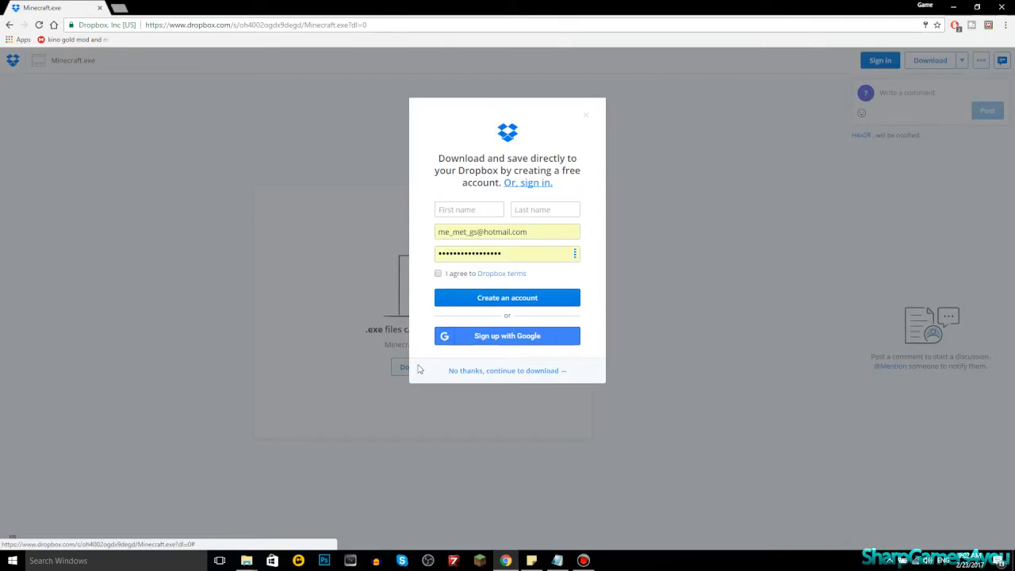
mouse_move(555, 375)
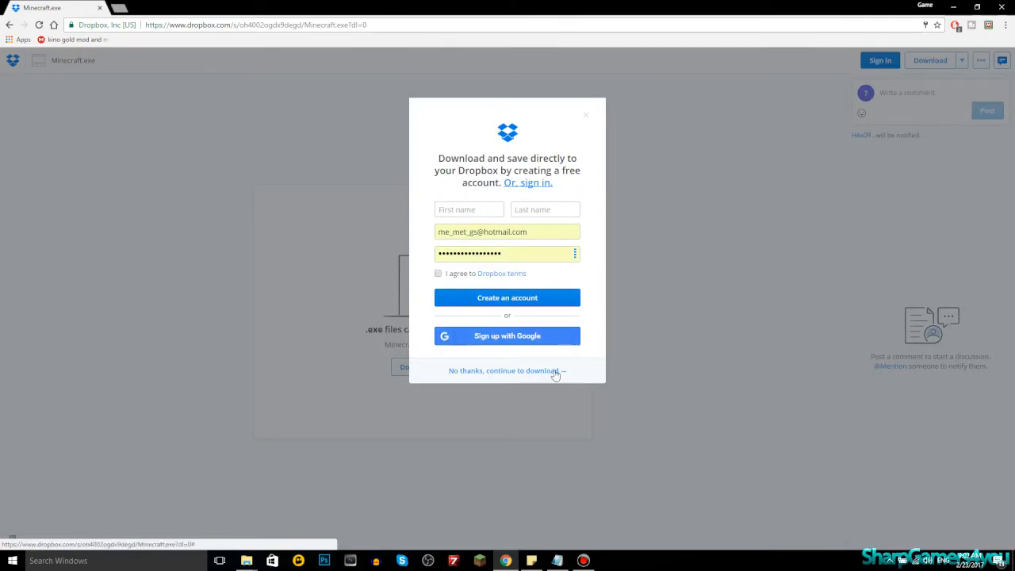
mouse_move(500, 380)
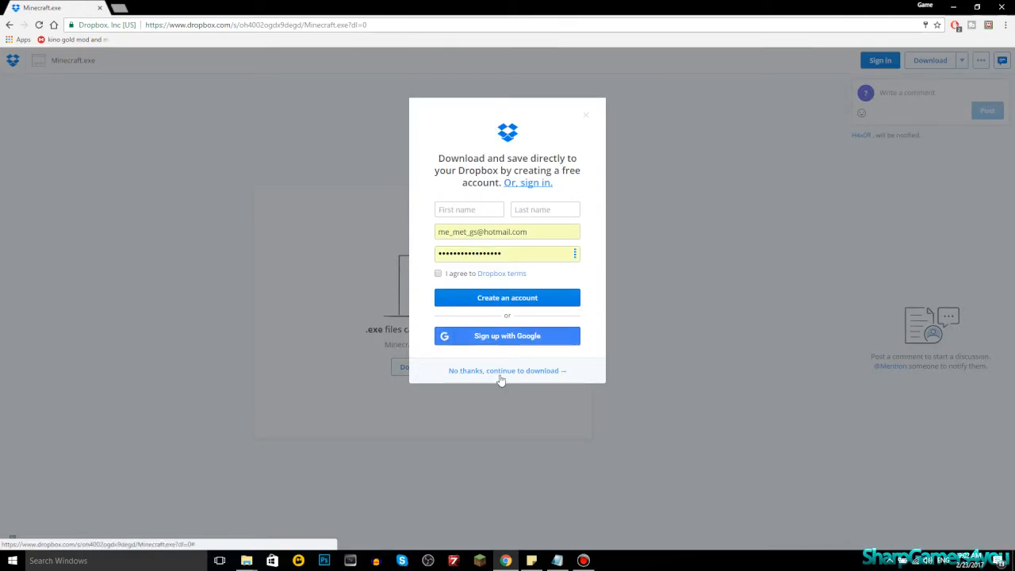
click(506, 371)
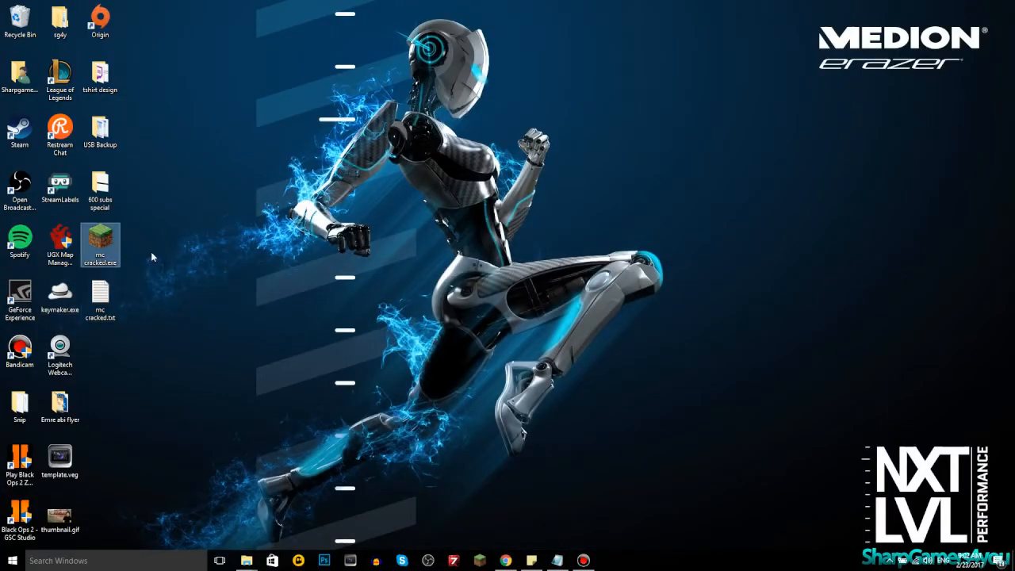
mouse_move(132, 229)
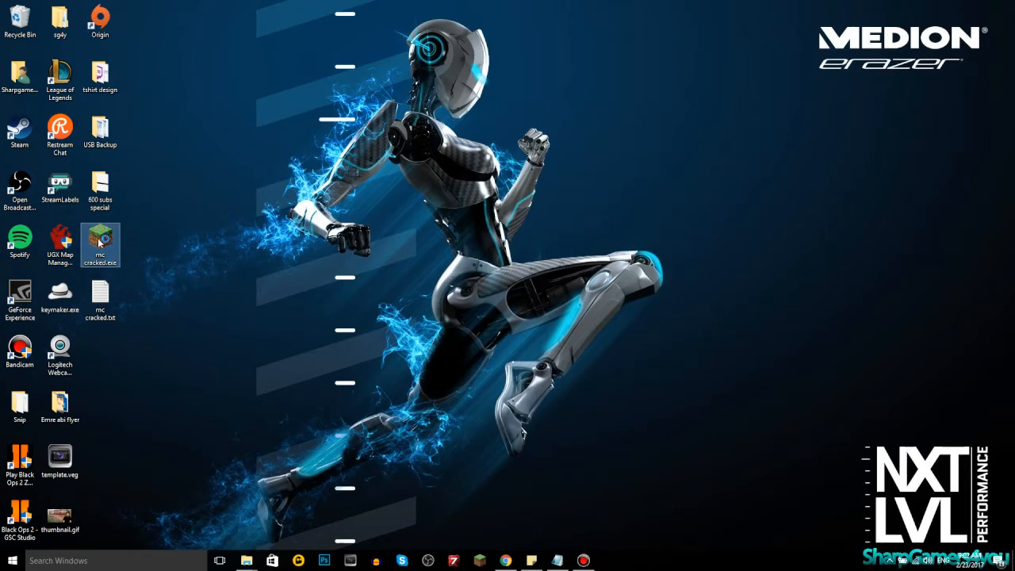
double_click(100, 243)
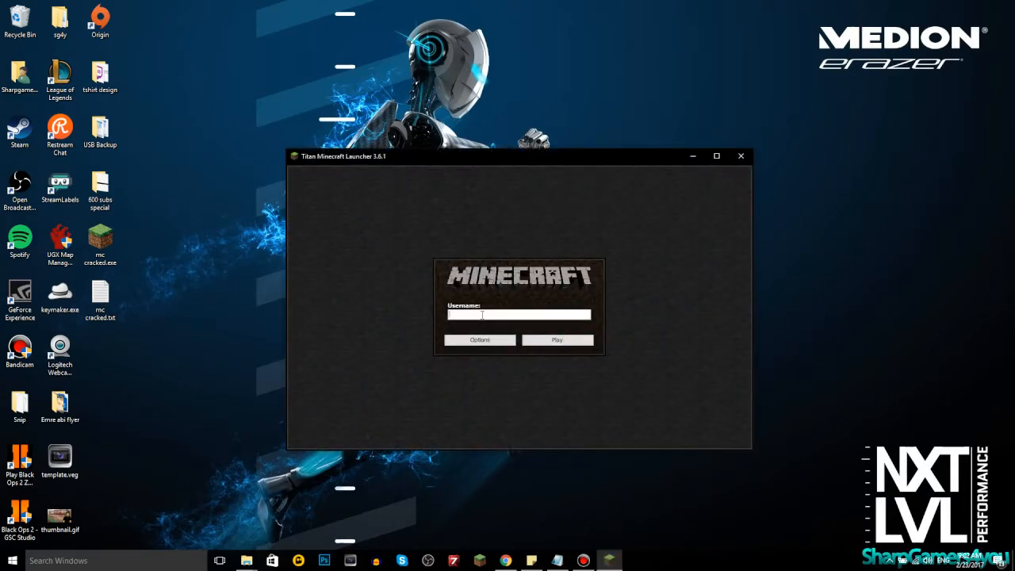
text(sharp)
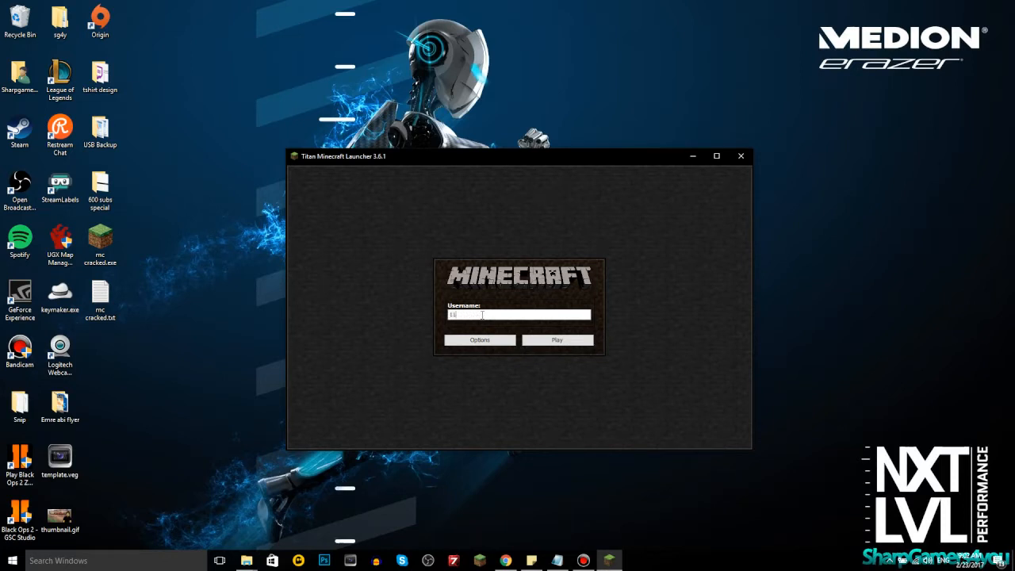
text(115465)
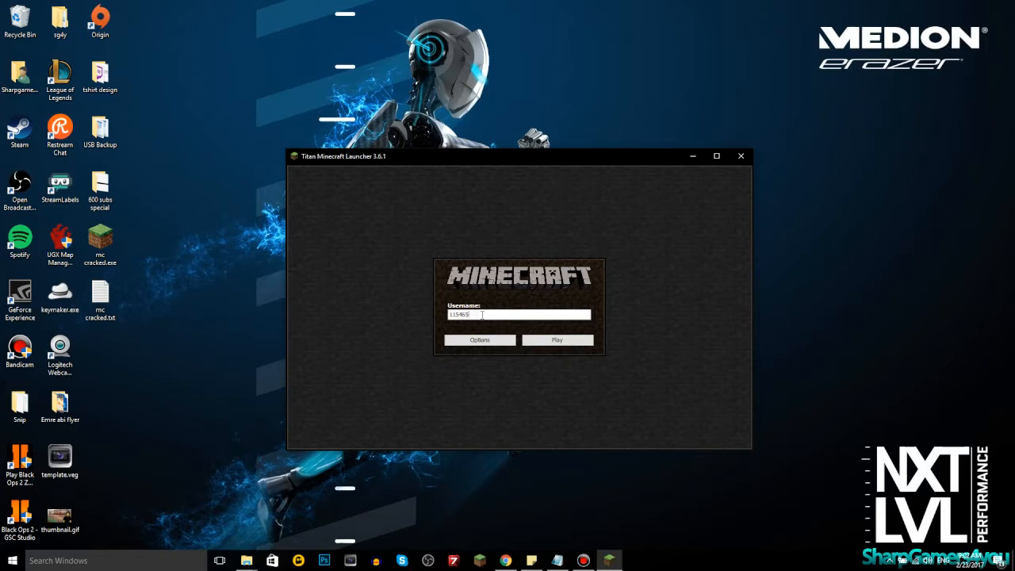
text(thi)
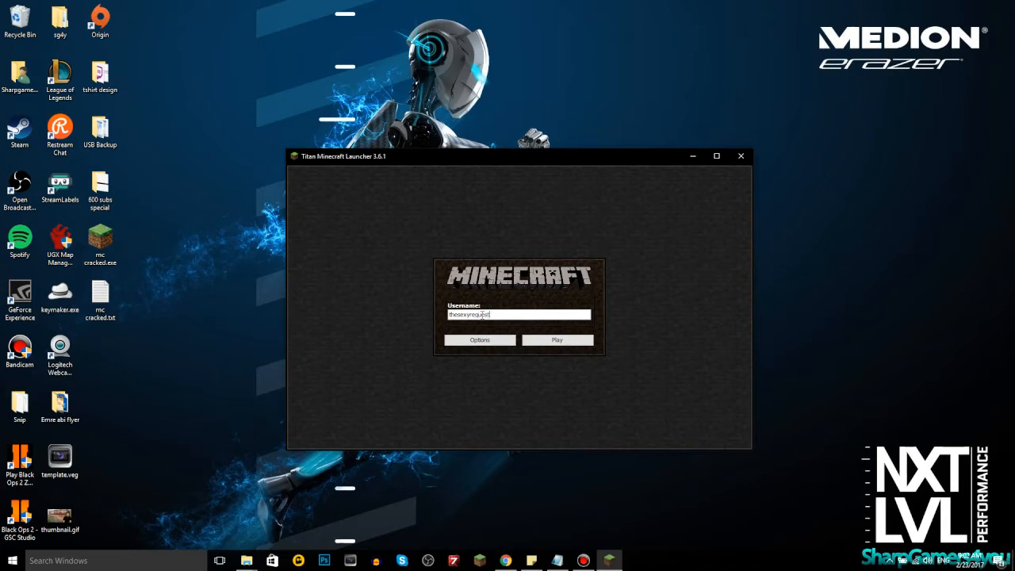
mouse_move(539, 363)
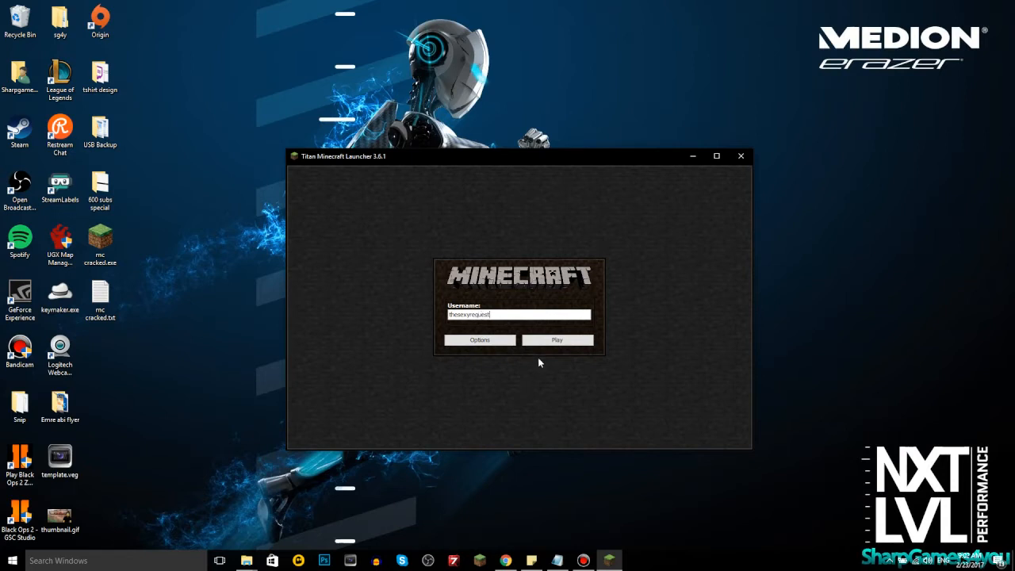
- Log in, choose the 1.11.2 release as game version, and start the game
click(556, 339)
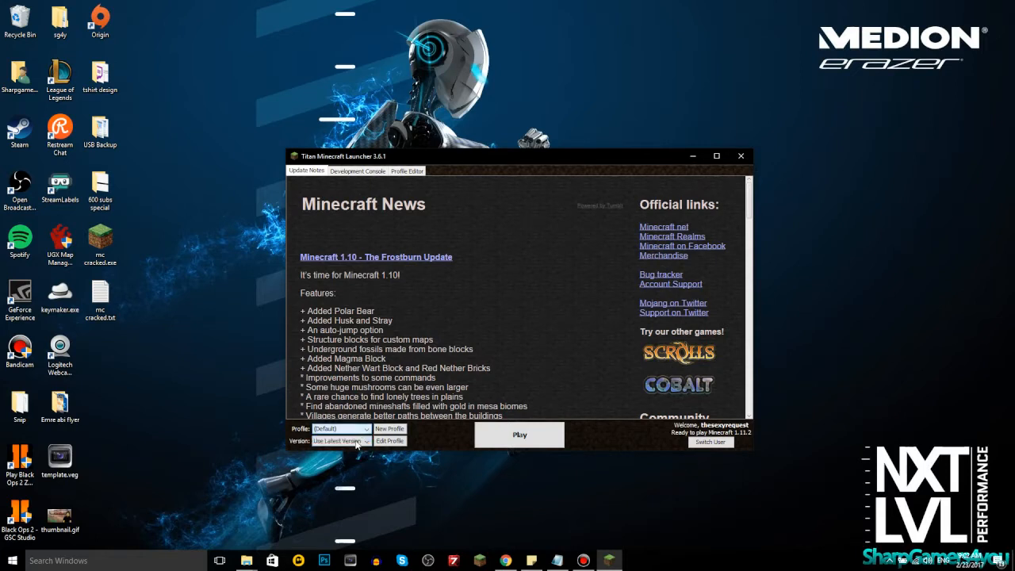
click(339, 440)
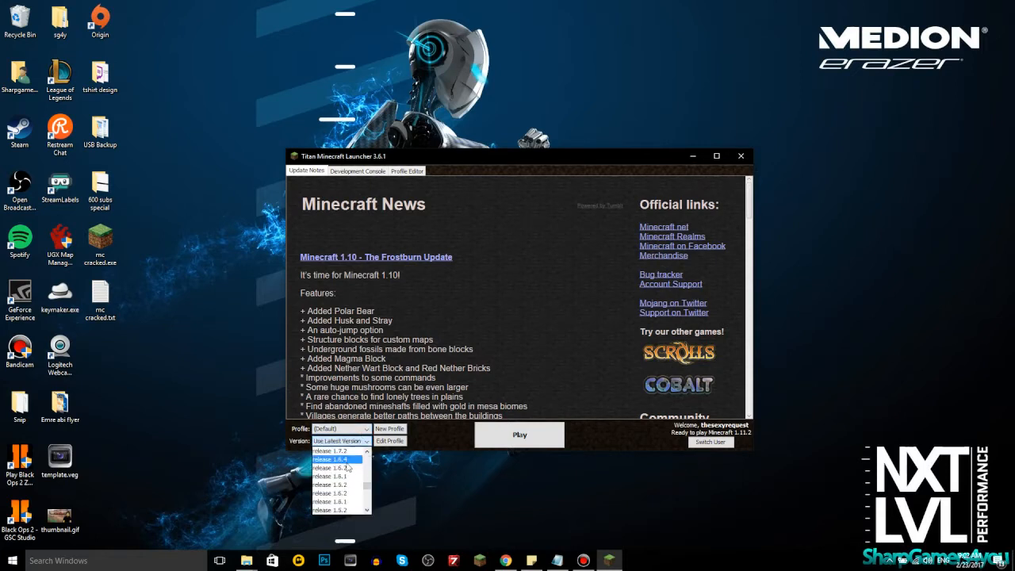
scroll(down, 3)
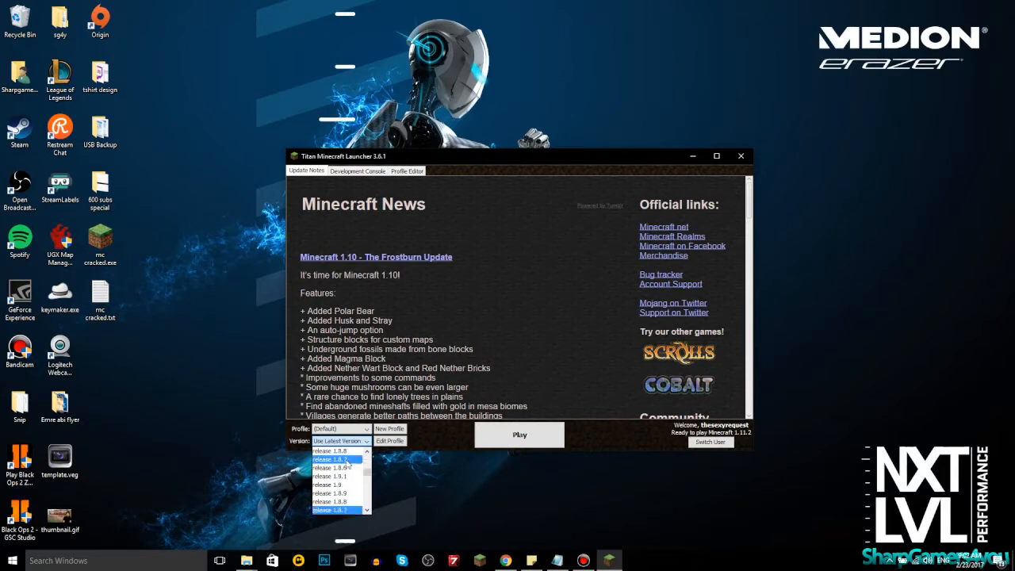
scroll(up, 3)
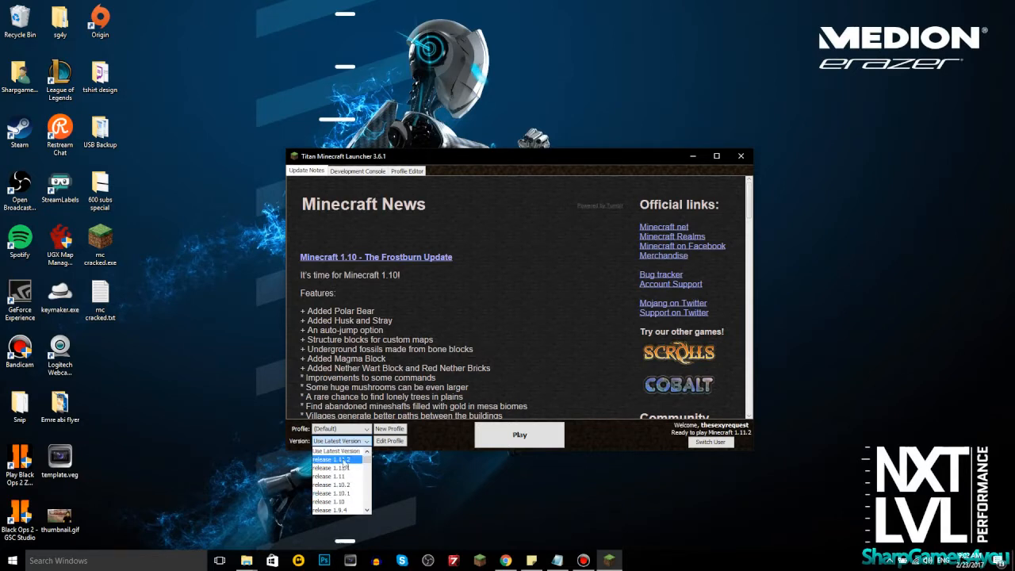
click(386, 463)
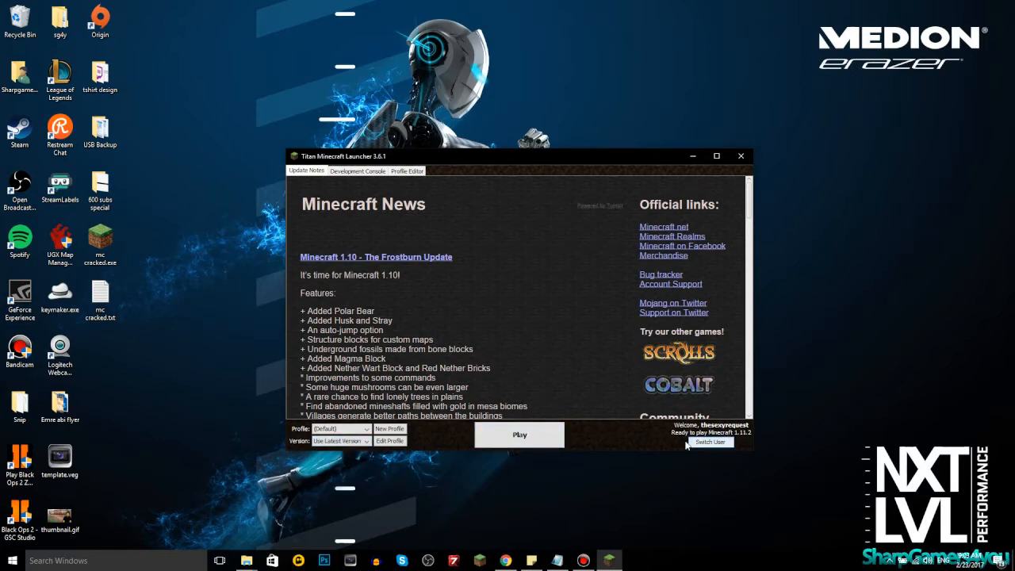
mouse_move(733, 446)
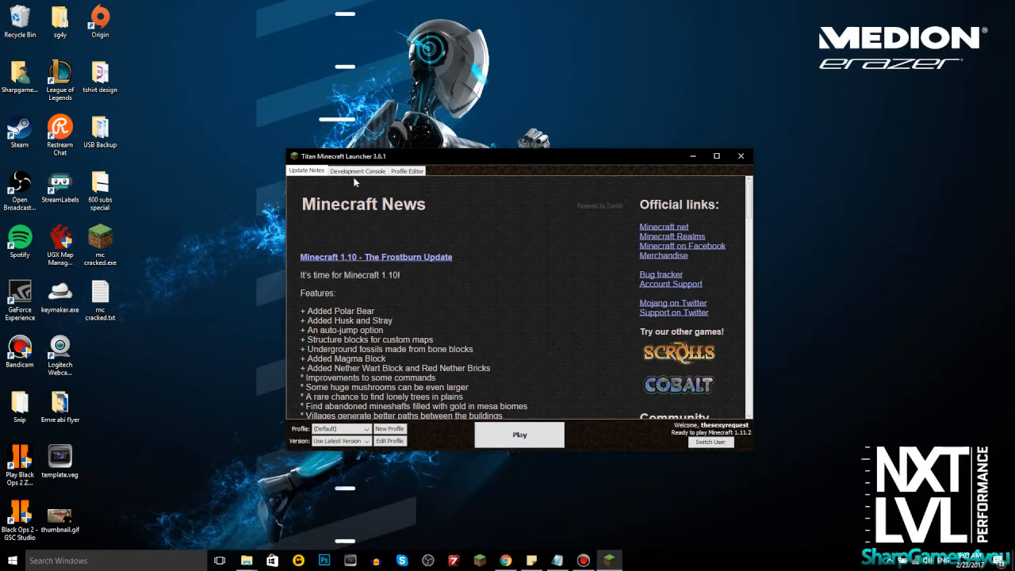
click(407, 170)
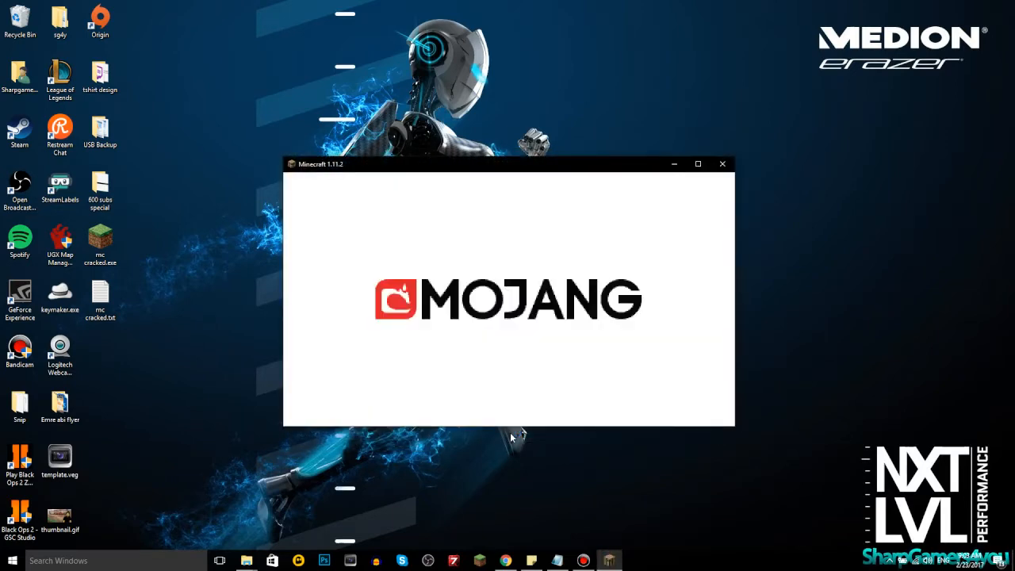
mouse_move(507, 386)
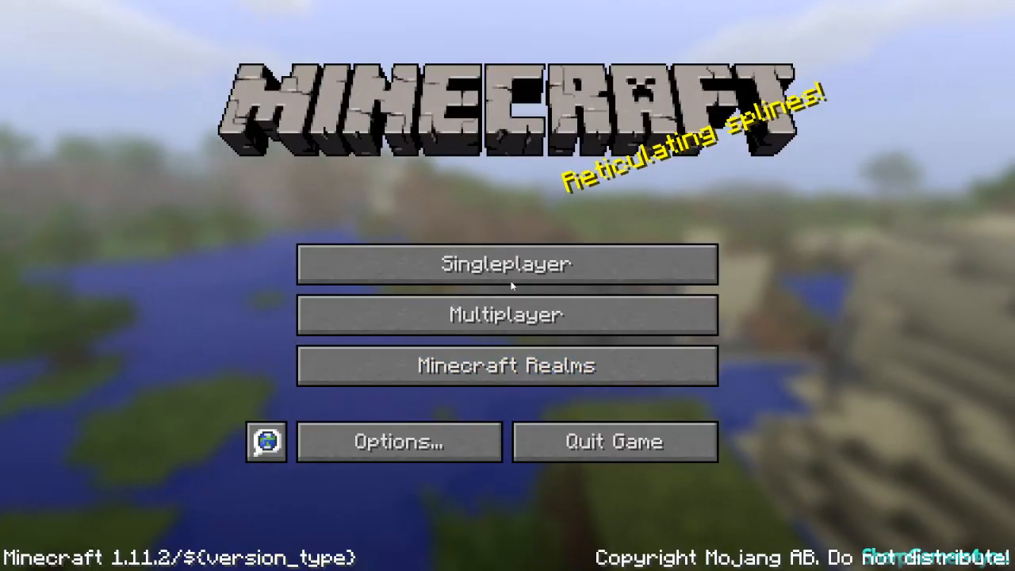
mouse_move(507, 365)
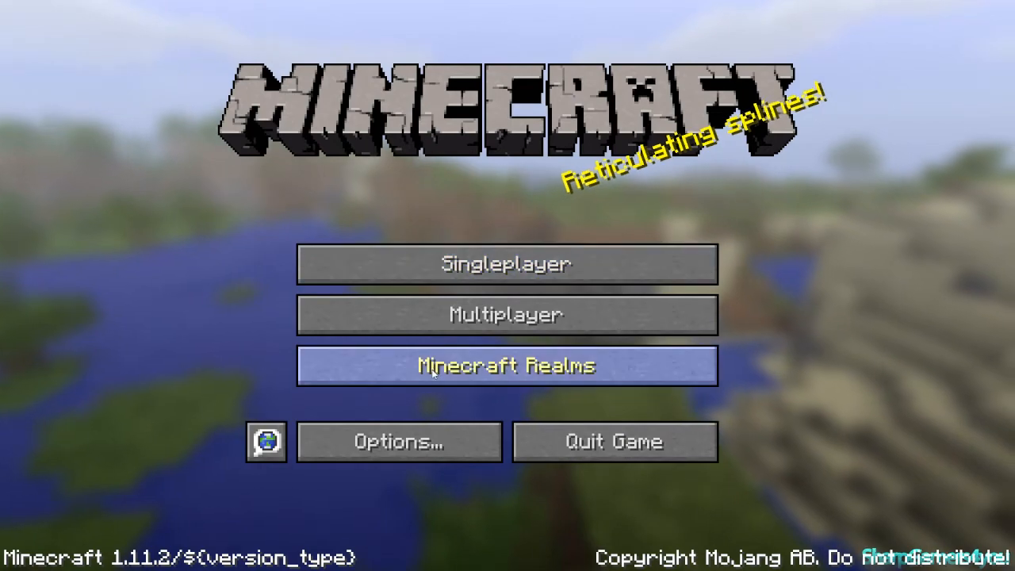
mouse_move(507, 314)
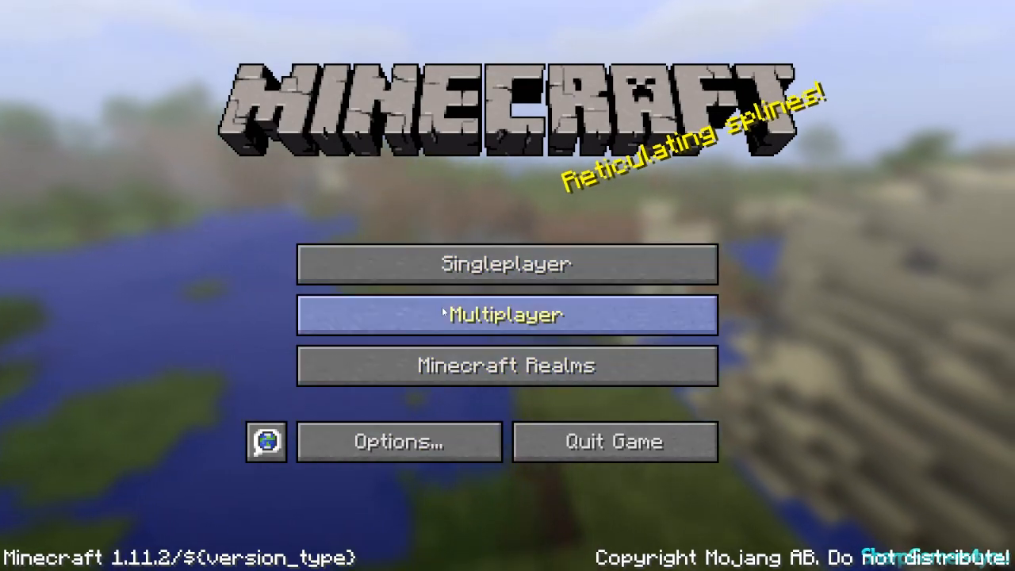
- View the Multiplayer server list, then return to the title screen
click(506, 314)
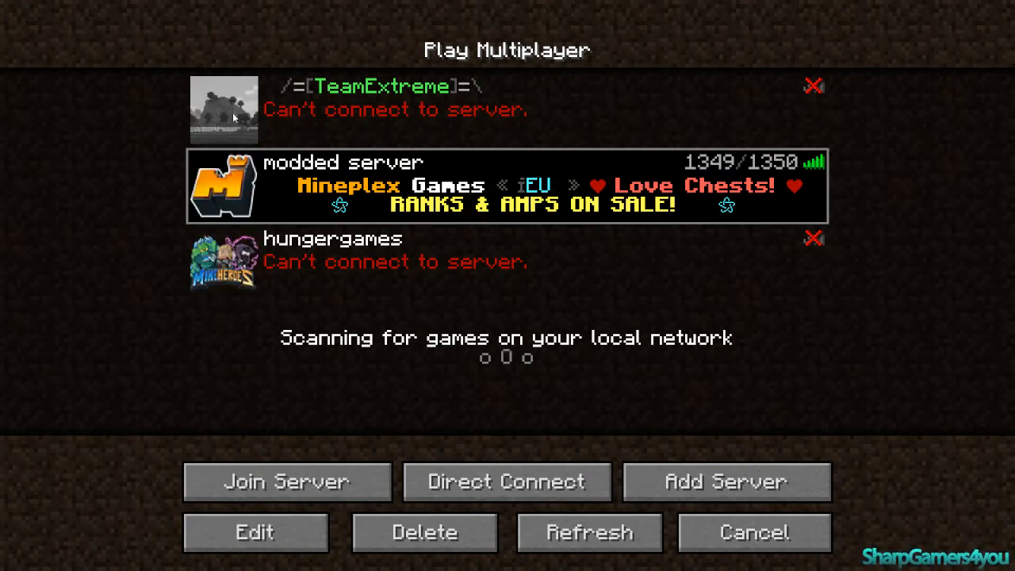
click(752, 531)
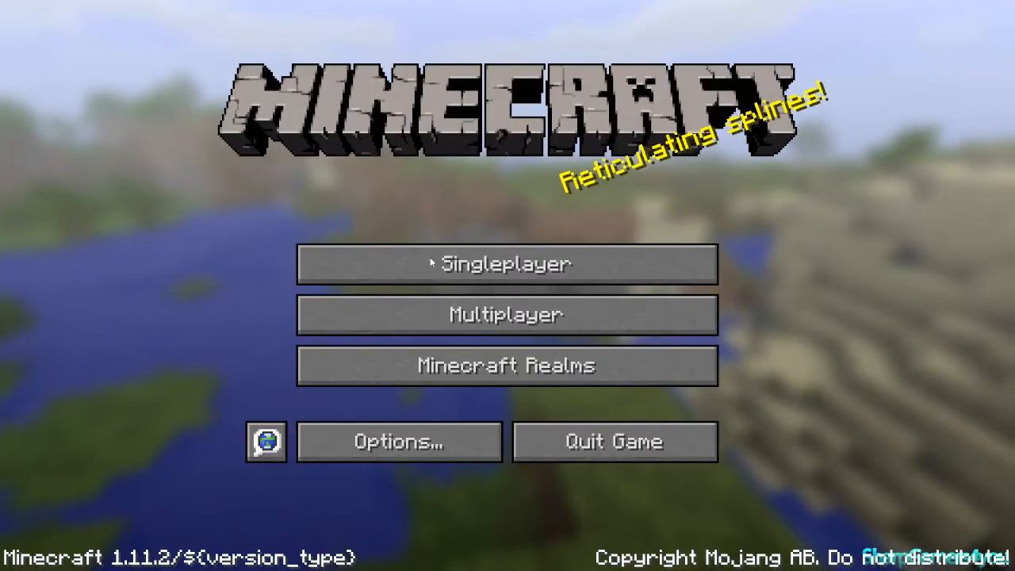
- Create a new singleplayer world named 'cracked version mc'
click(505, 264)
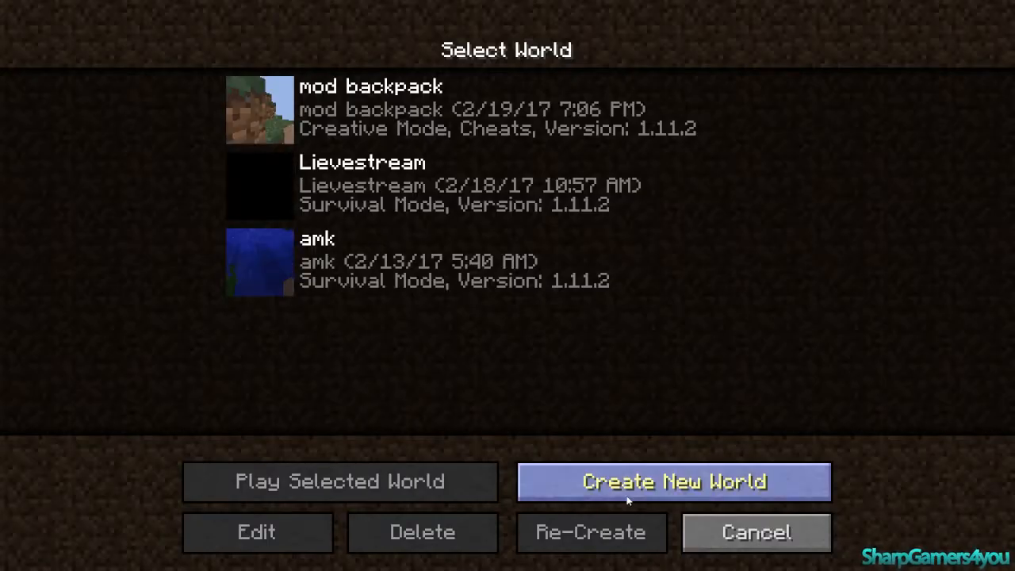
click(674, 481)
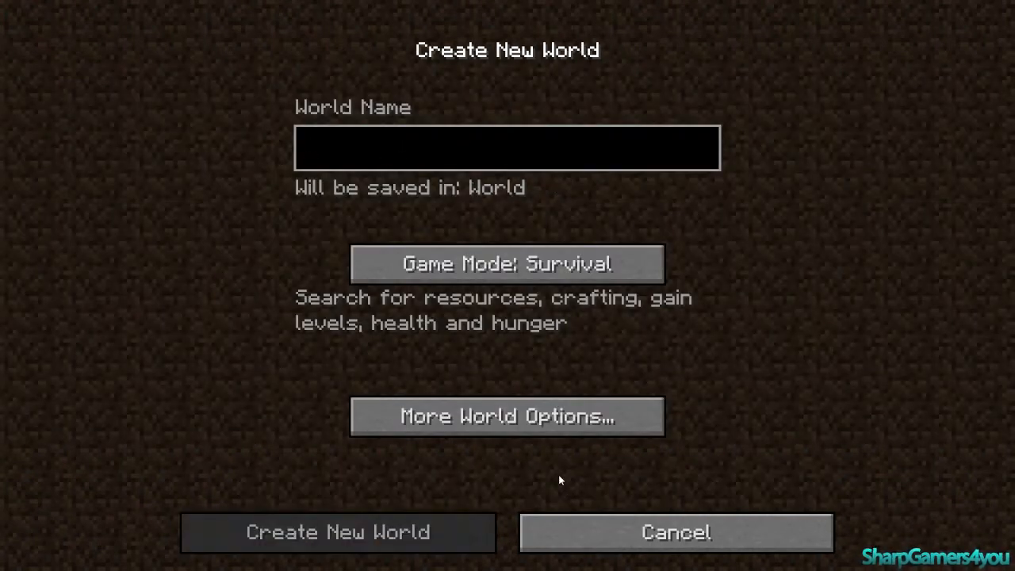
text(cracked ver)
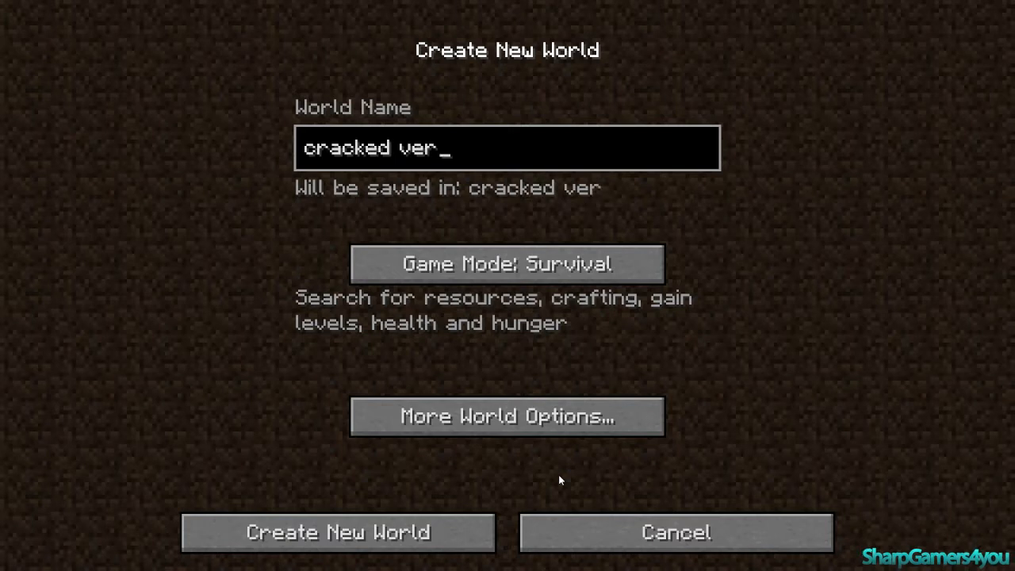
text(sion mc)
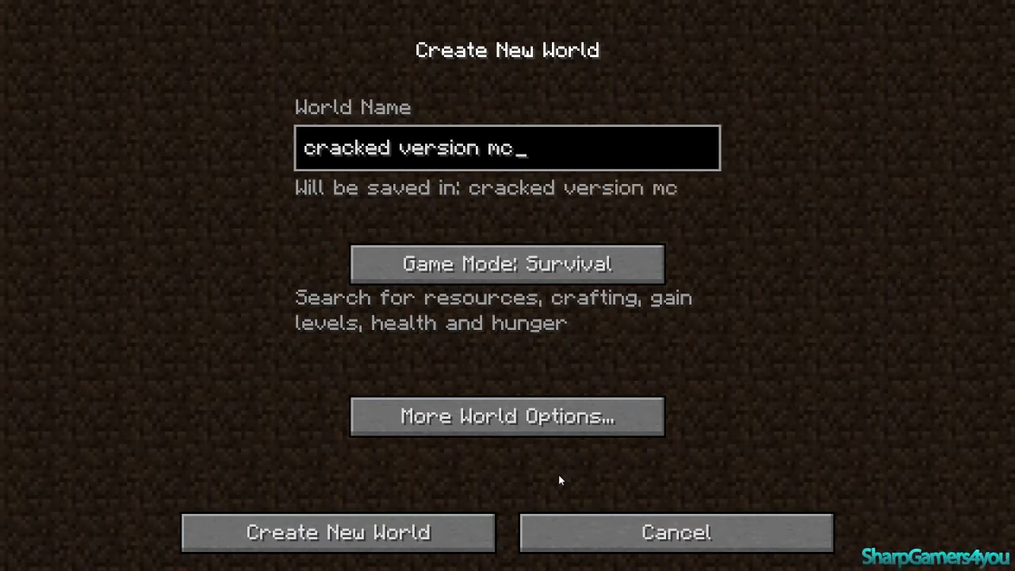
mouse_move(338, 532)
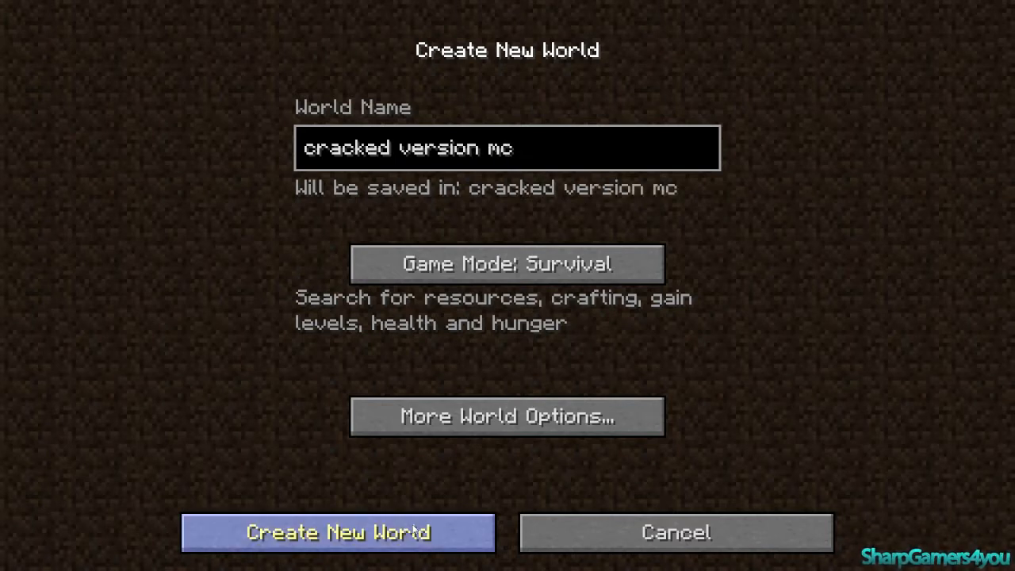
click(337, 532)
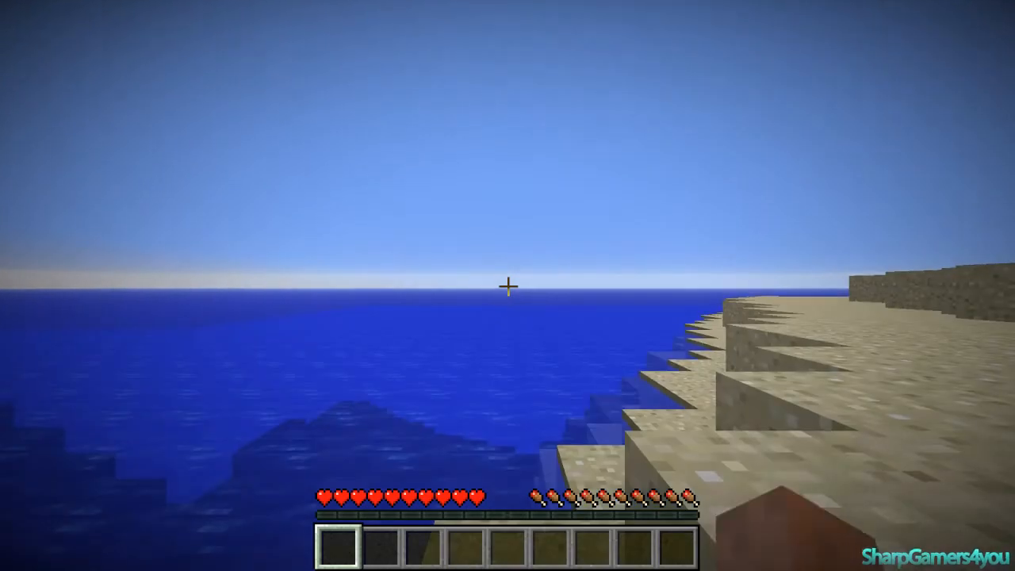
mouse_move(507, 286)
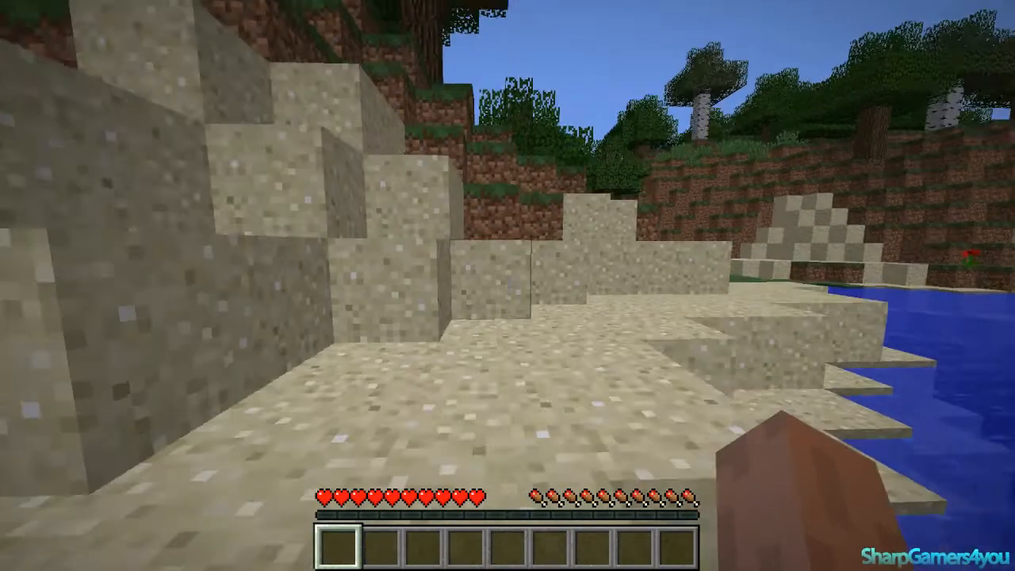
mouse_move(508, 285)
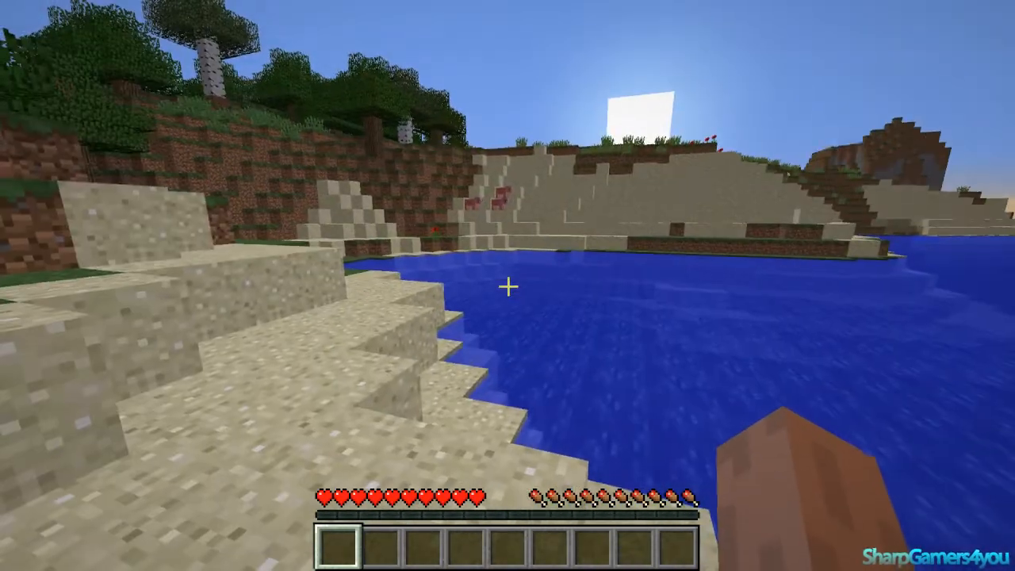
- Turn Fullscreen off in Video Settings and resume playing
key(Escape)
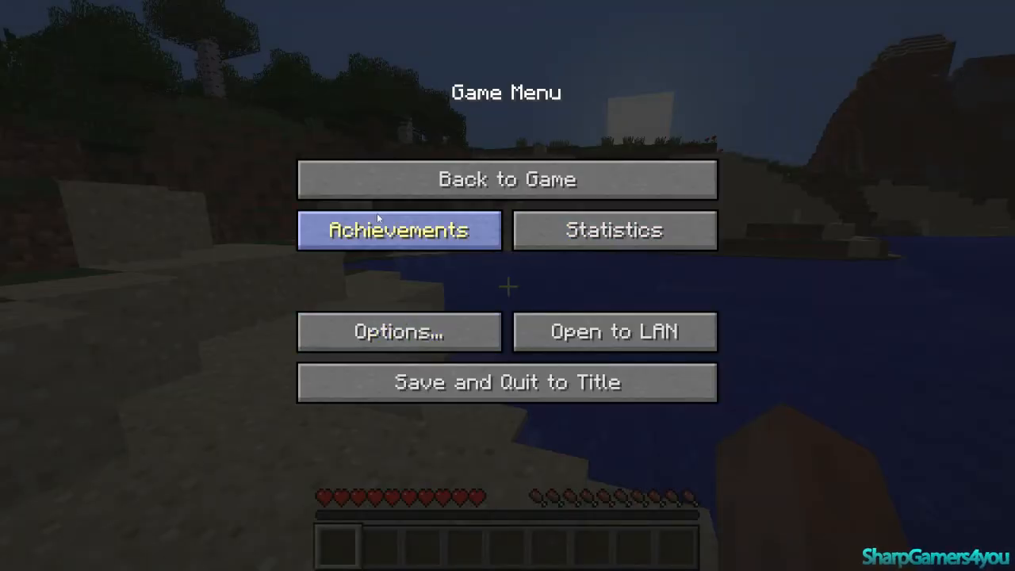
click(399, 331)
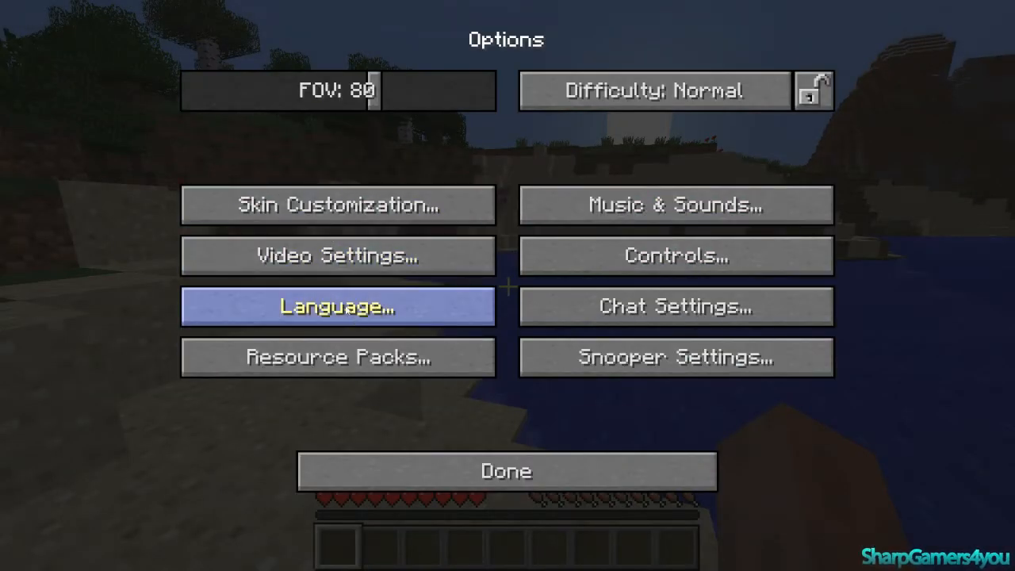
click(337, 255)
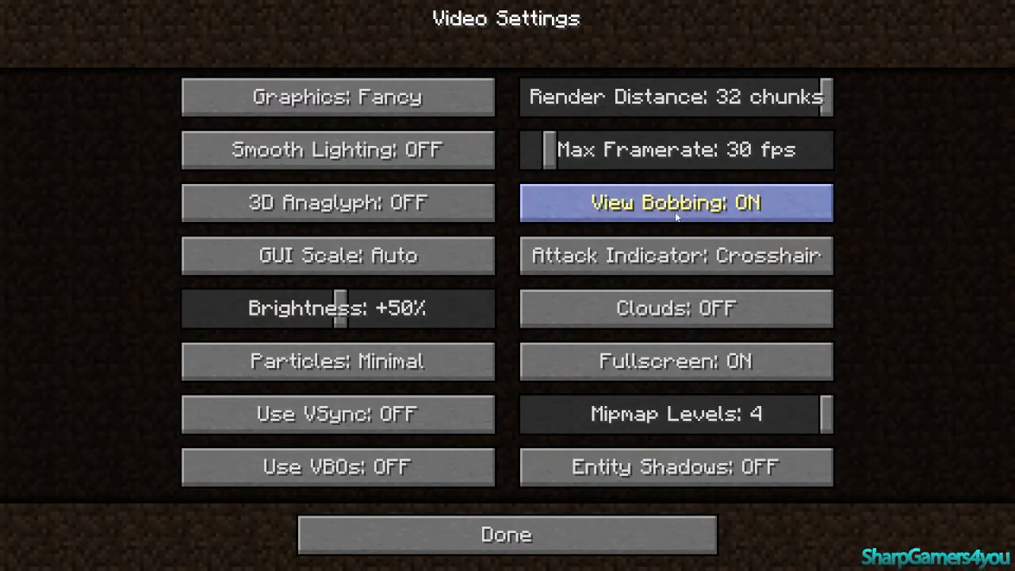
click(675, 361)
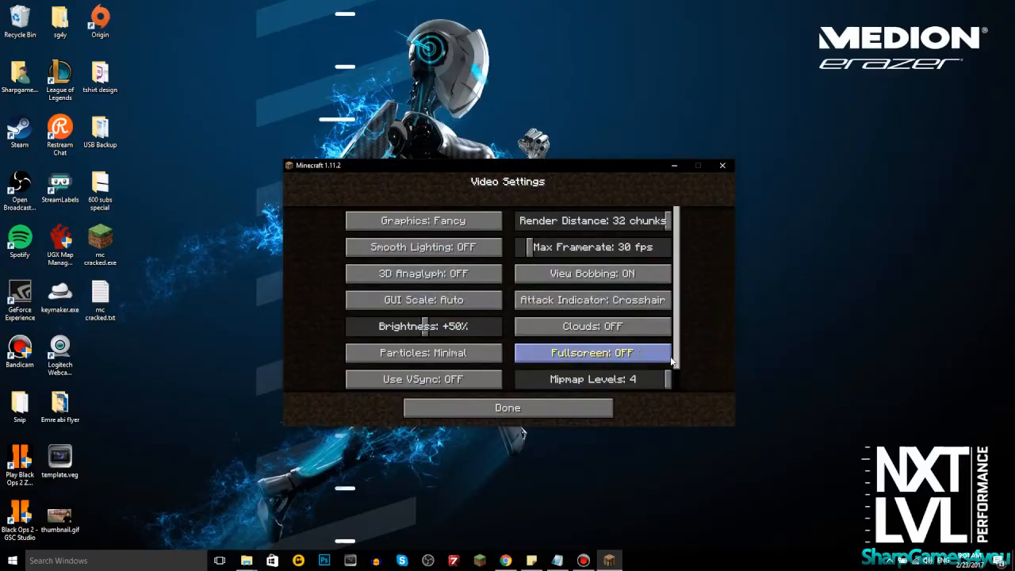
click(506, 407)
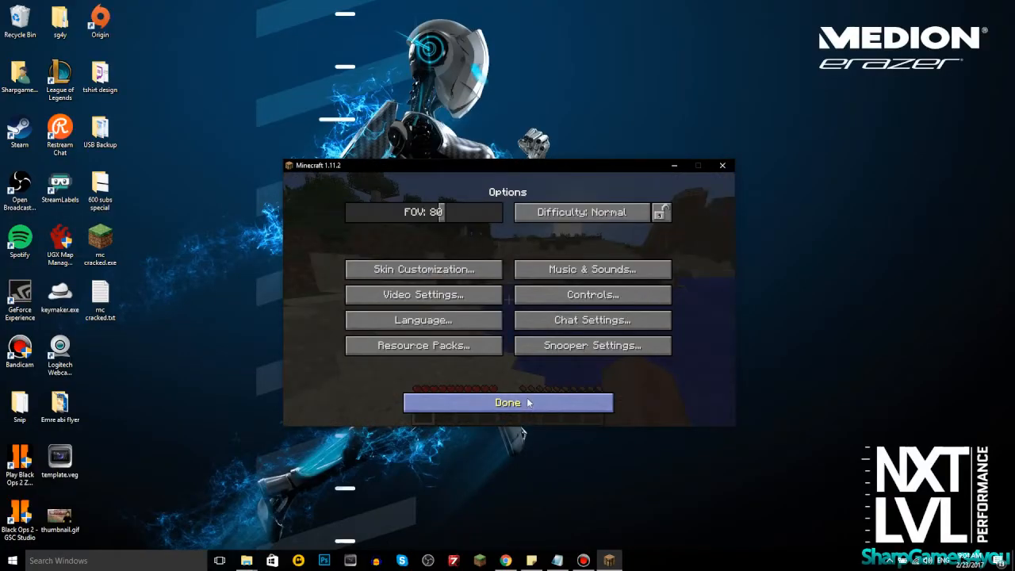
click(507, 401)
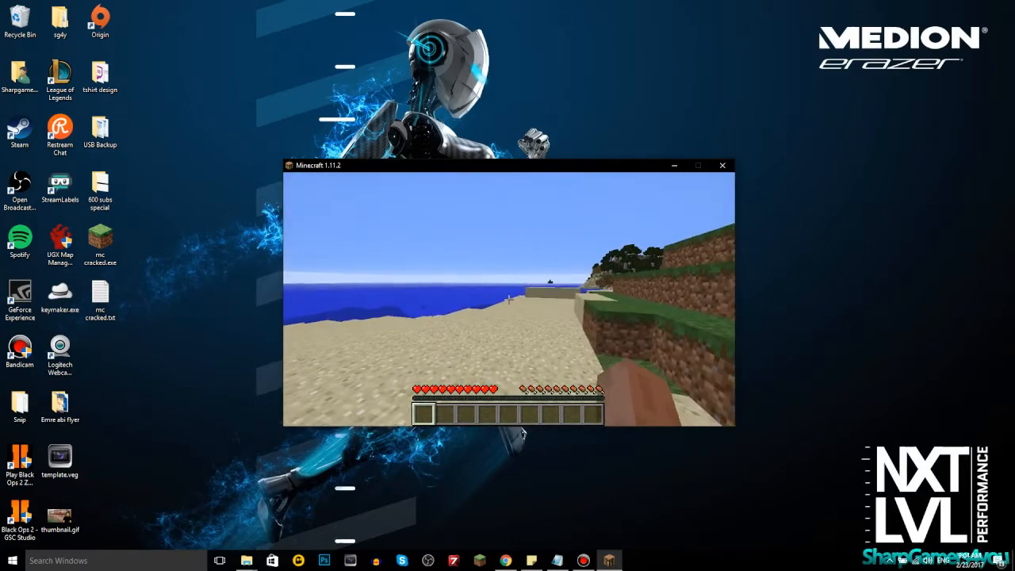
- Collect two blocks, check them in the inventory, and pause at the Game Menu
key(e)
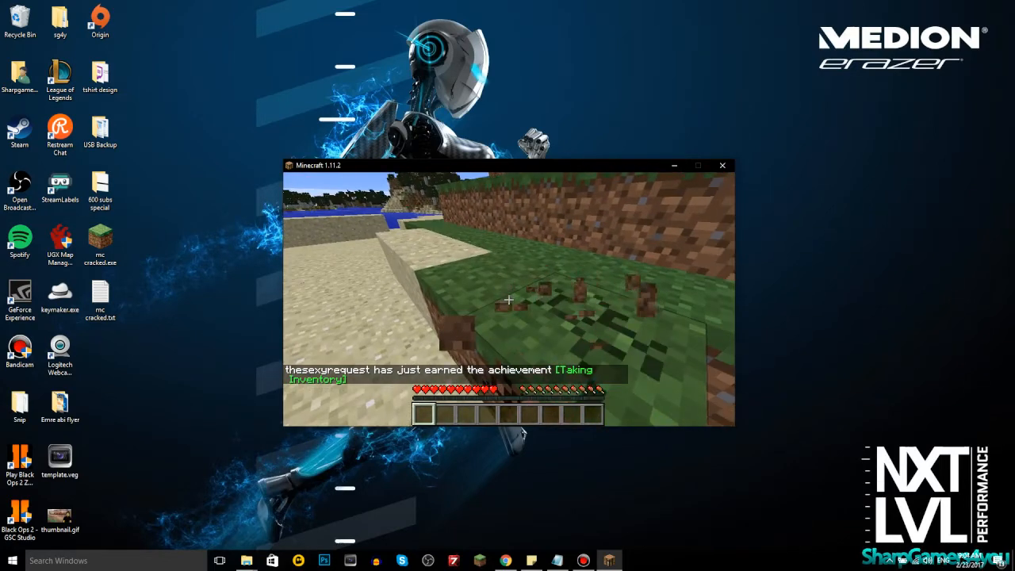
mouse_move(507, 299)
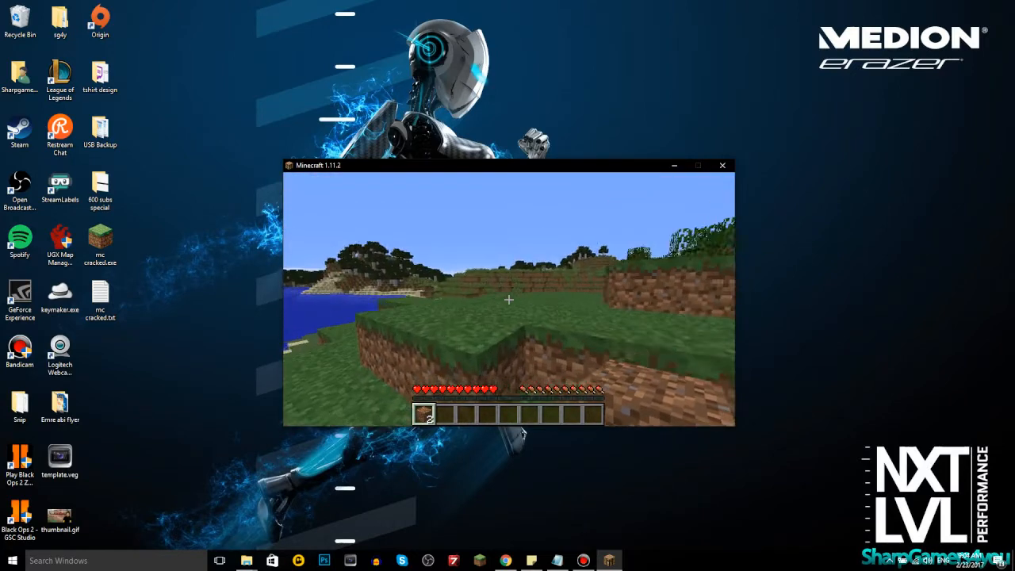
key(e)
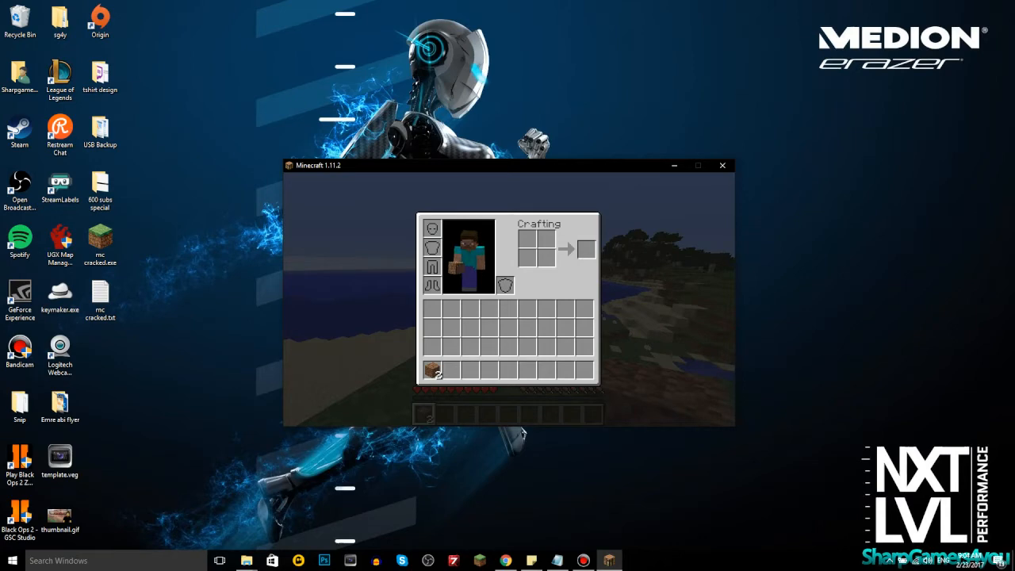
key(Escape)
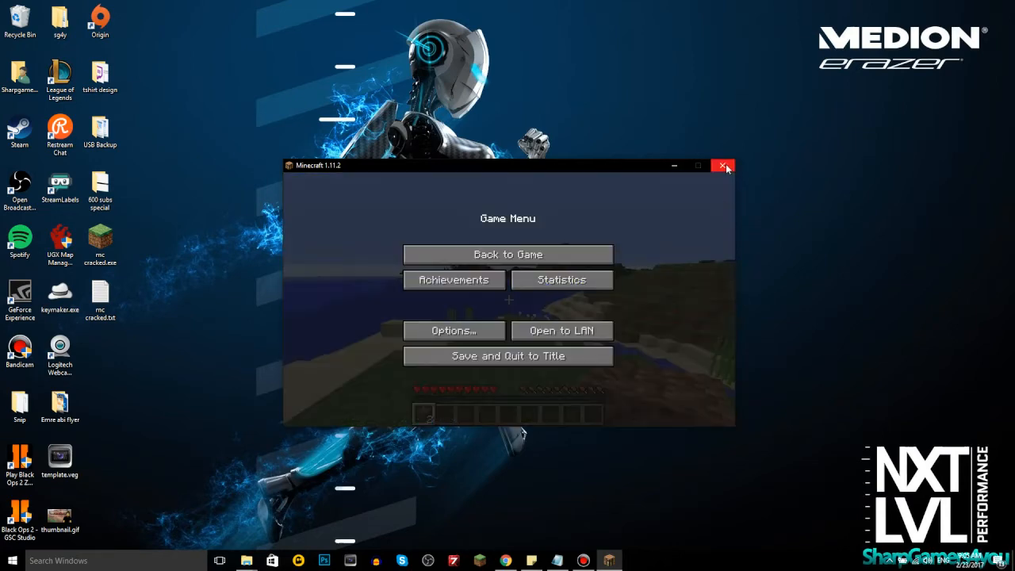
- Close Minecraft, open the official launcher, and log in as 'sharpgamers4you' with a password
click(723, 166)
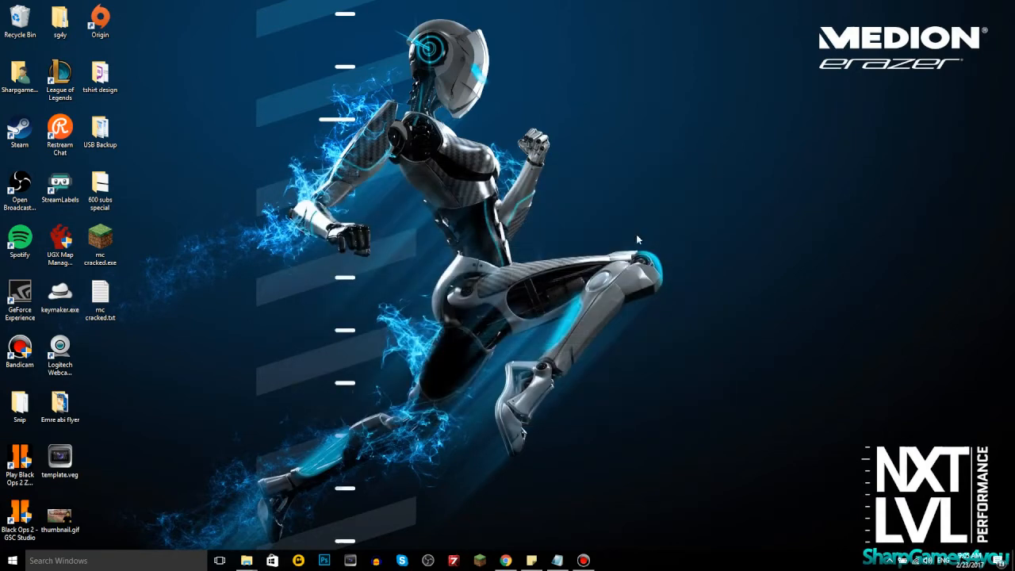
click(99, 242)
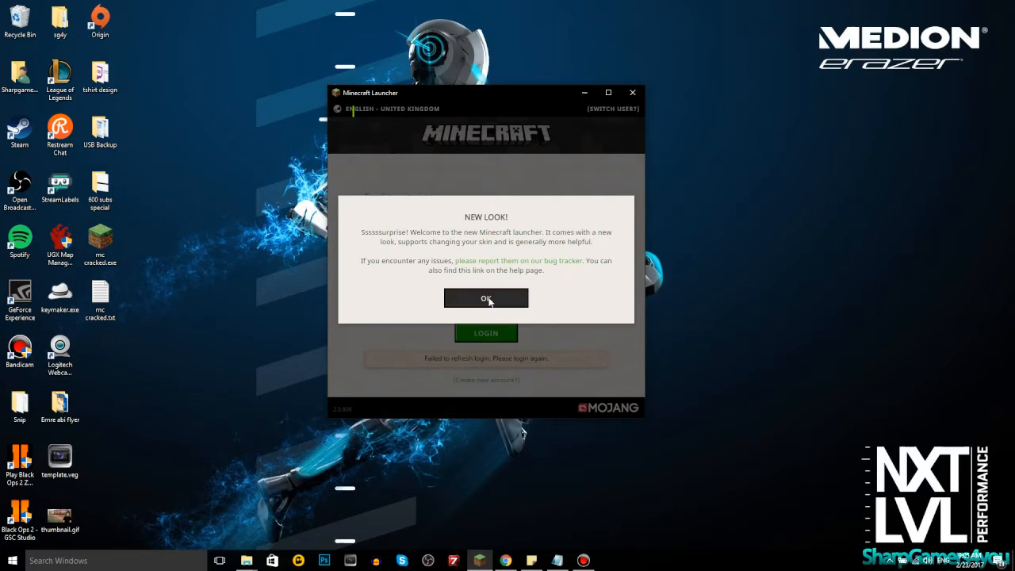
click(485, 298)
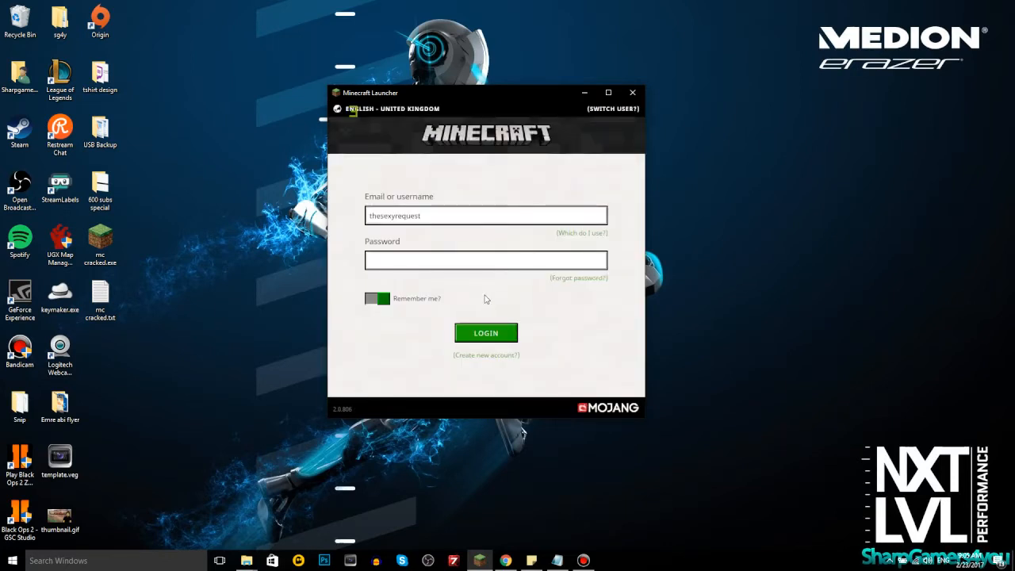
click(486, 215)
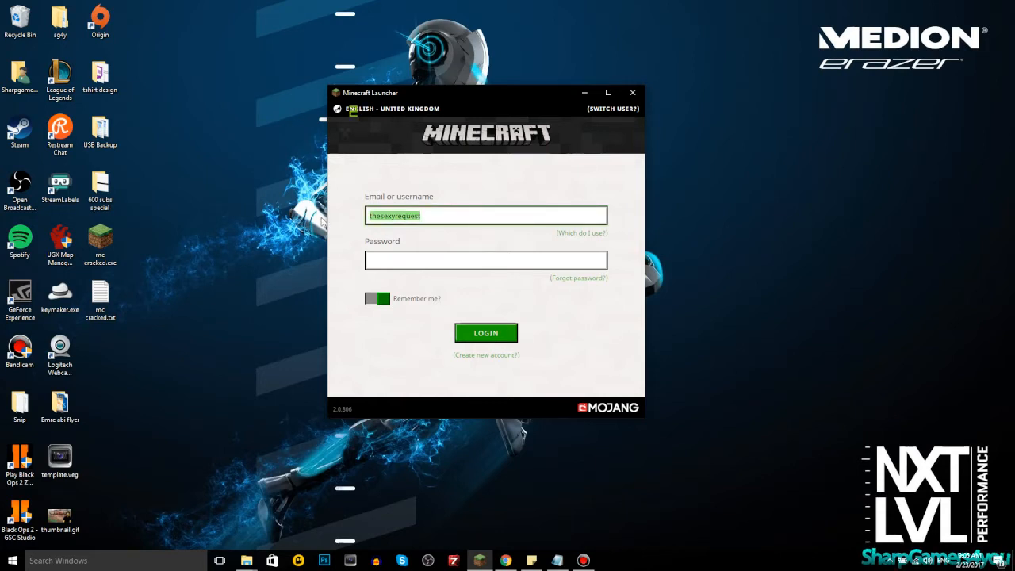
text(sha)
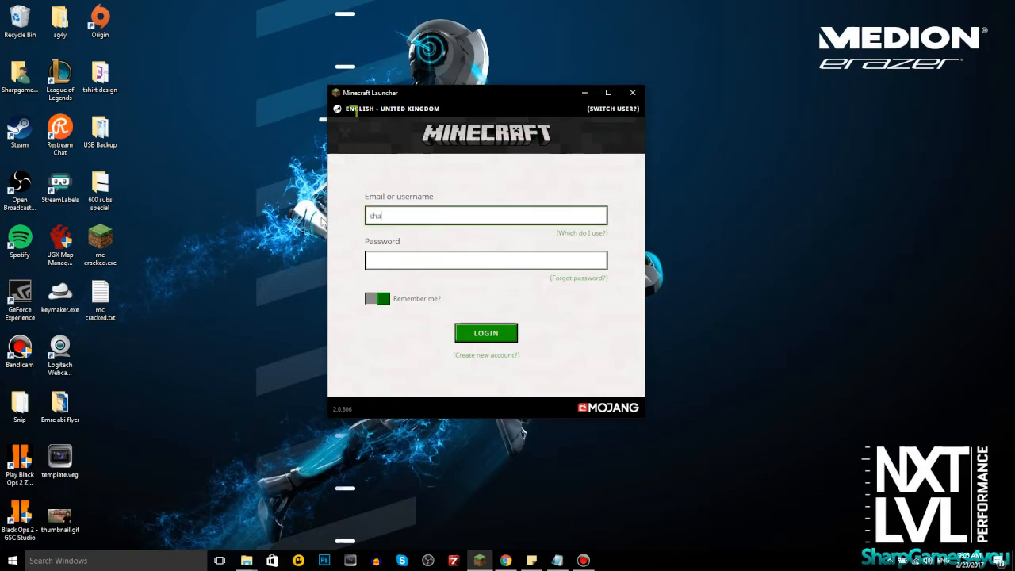
text(rpgam)
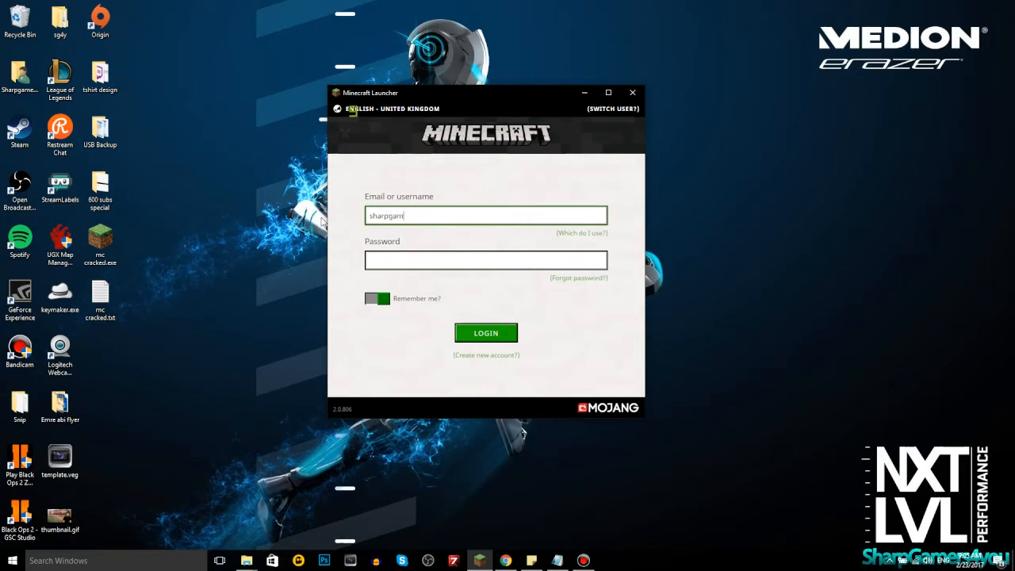
text(ers4you)
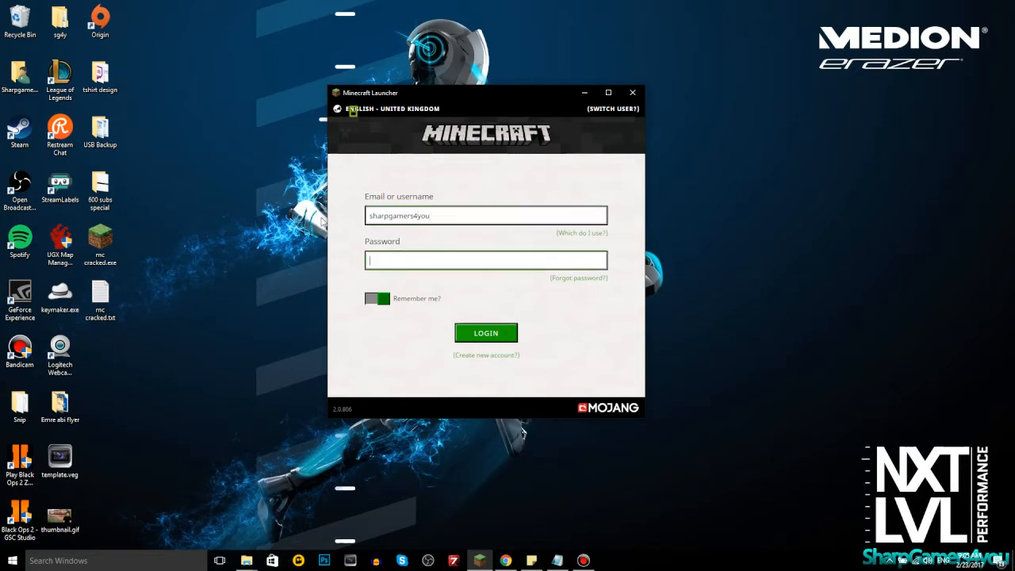
text(••)
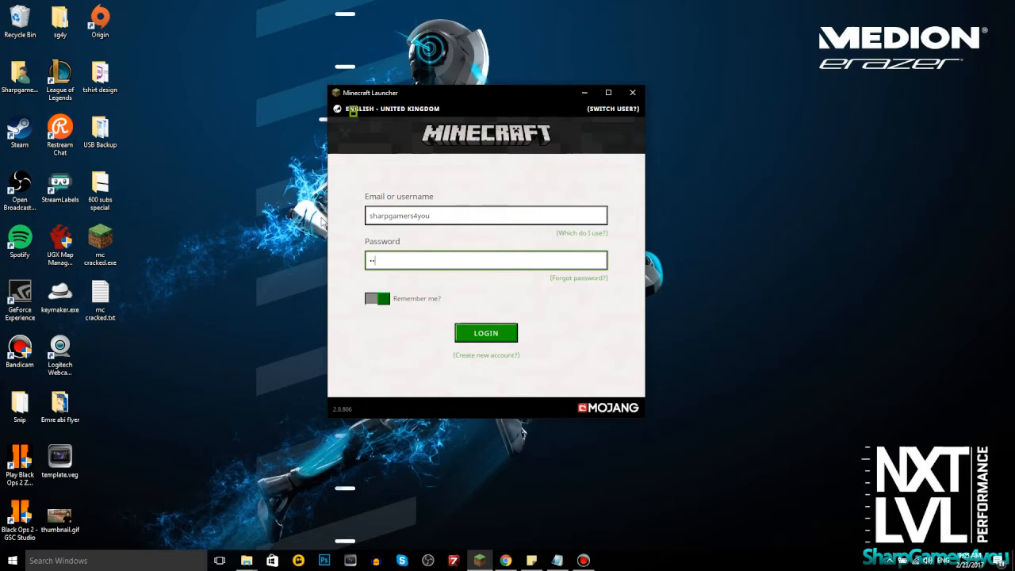
click(485, 332)
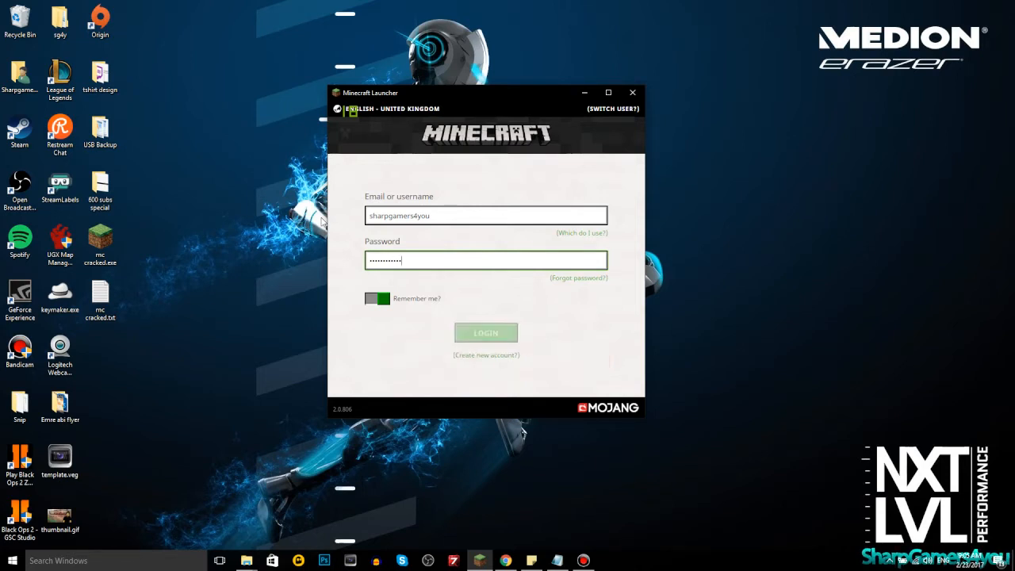
- Re-enter the username and password after the failed login and sign in again
click(485, 332)
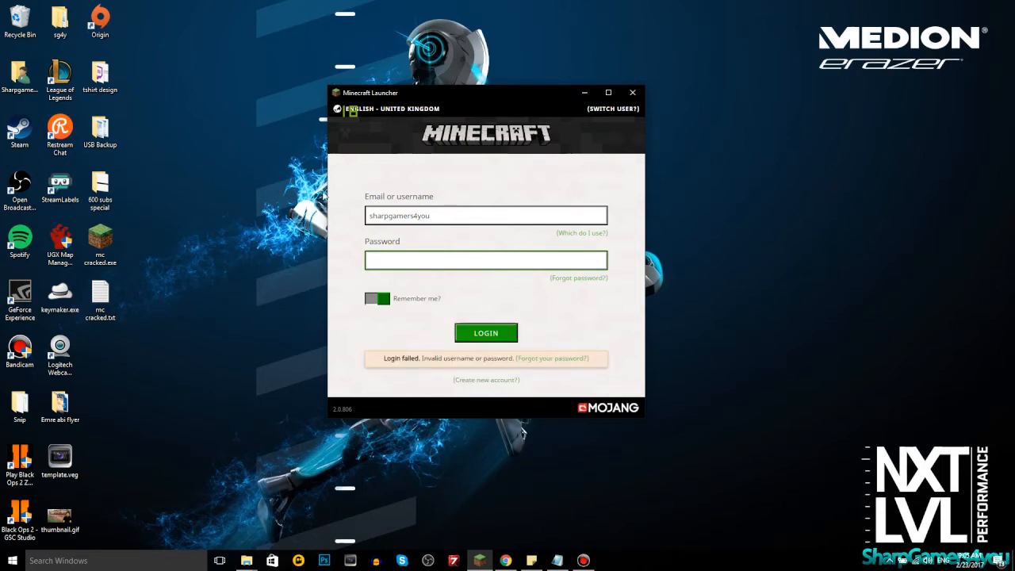
triple_click(485, 215)
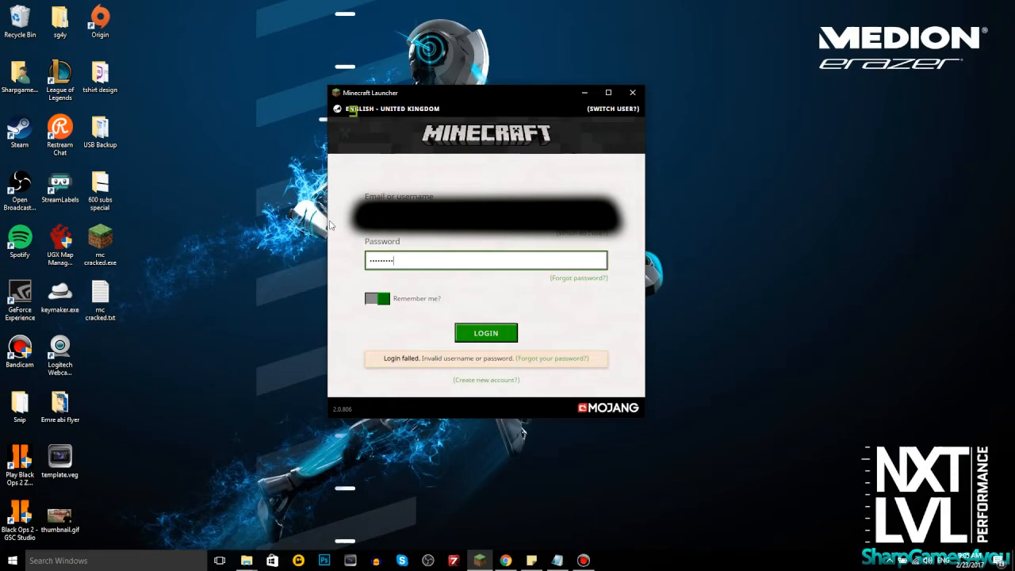
click(485, 332)
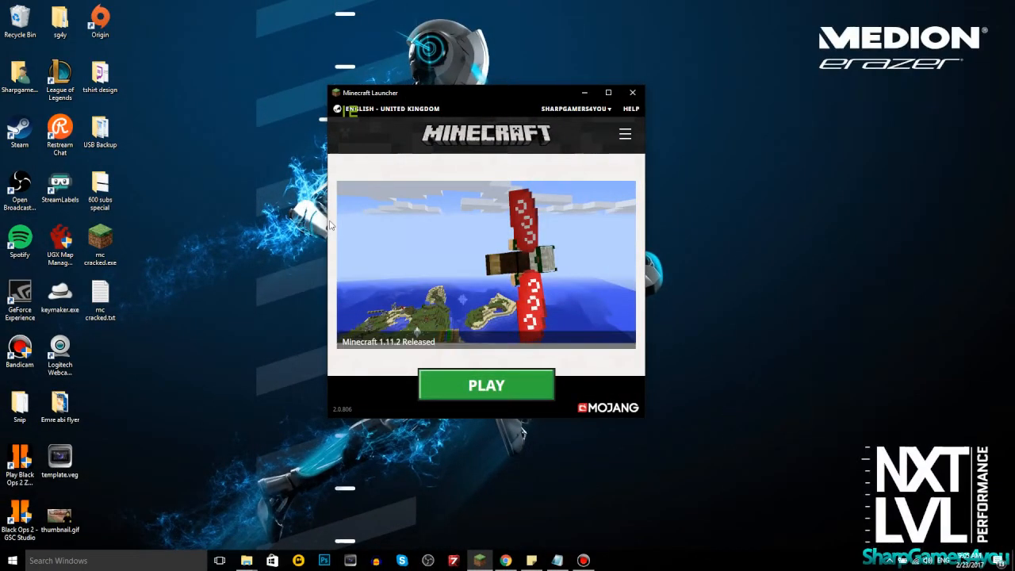
mouse_move(433, 144)
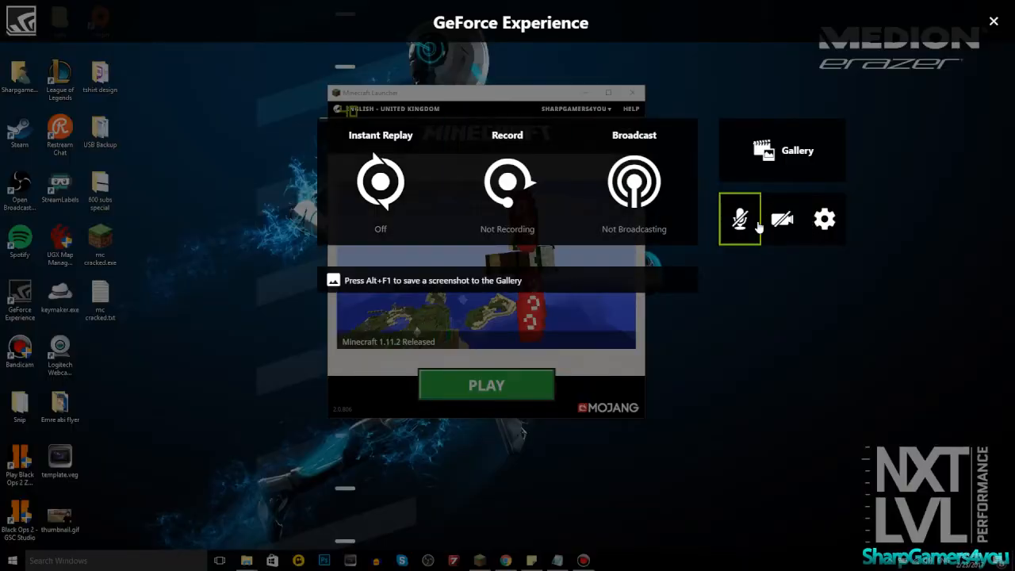
- Review the GeForce FPS Counter overlay options, leaving them off, and close settings
click(824, 219)
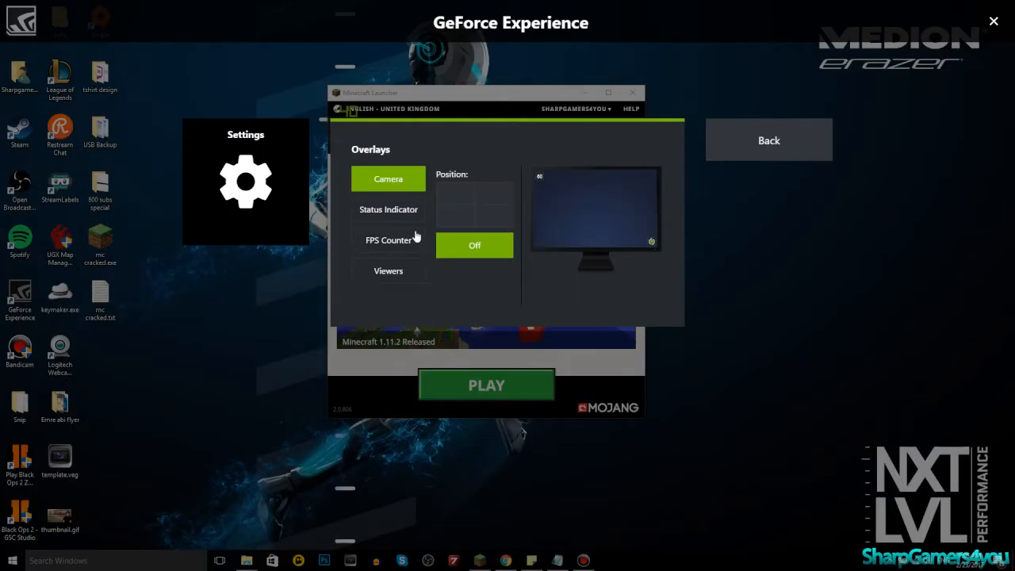
click(388, 239)
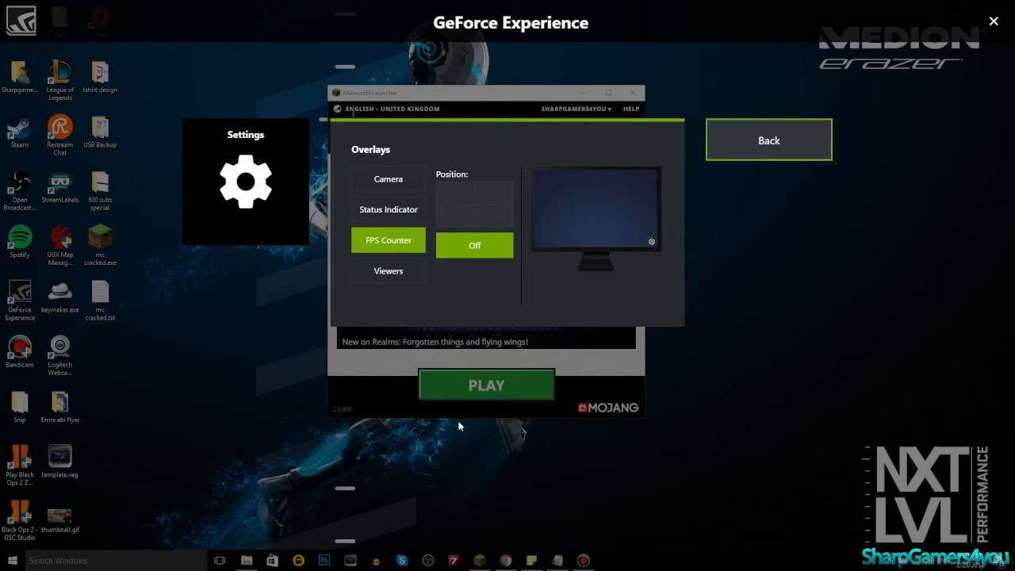
click(768, 140)
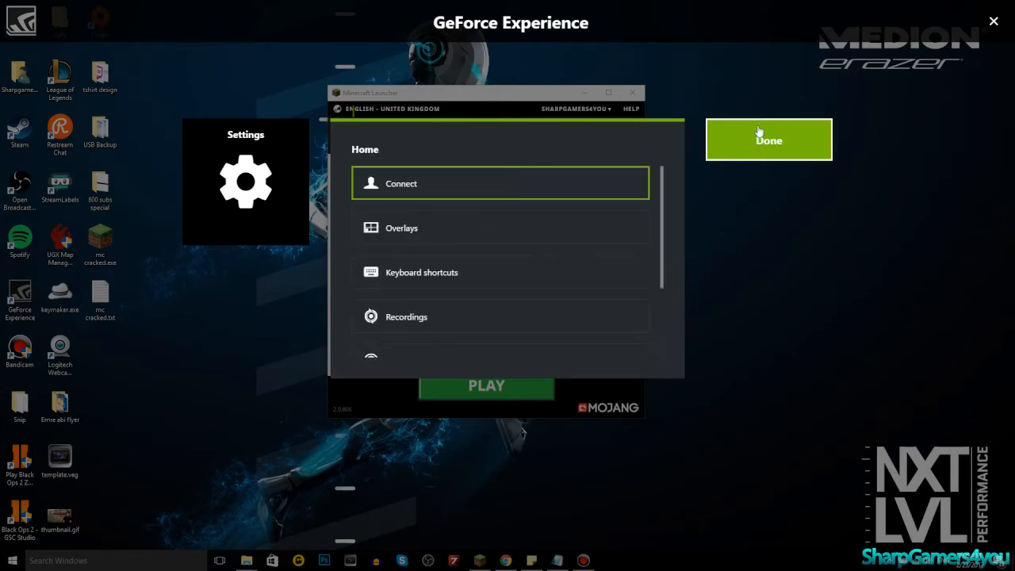
click(768, 140)
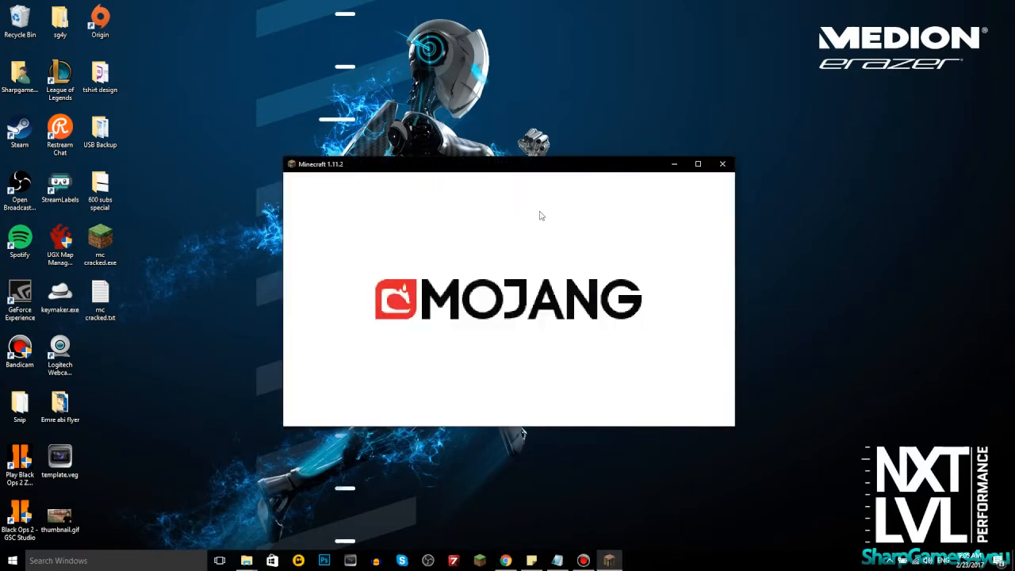
mouse_move(466, 300)
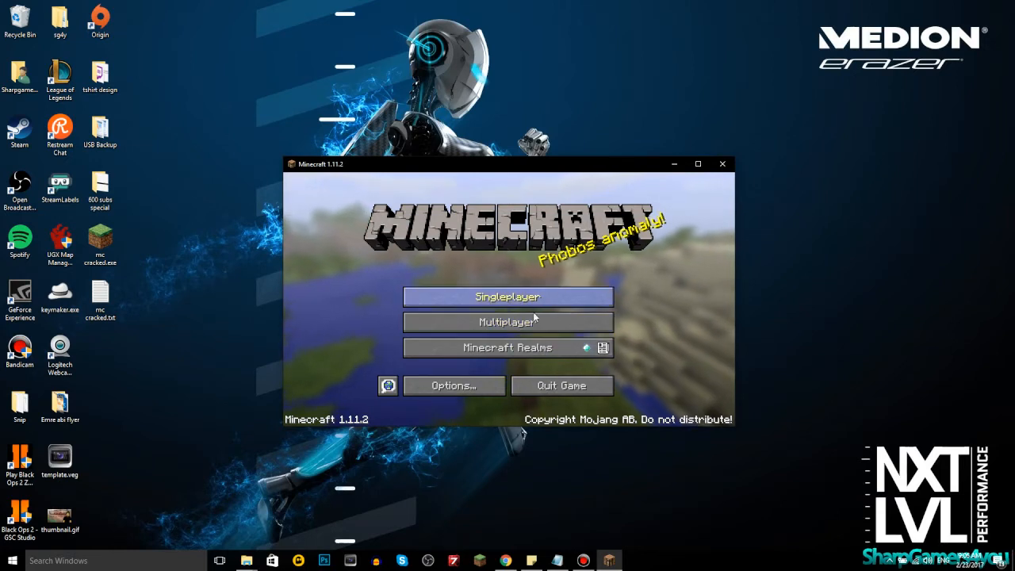
- Check the TeamExtreme multiplayer server, then load the 'cracked version mc' singleplayer world
click(508, 322)
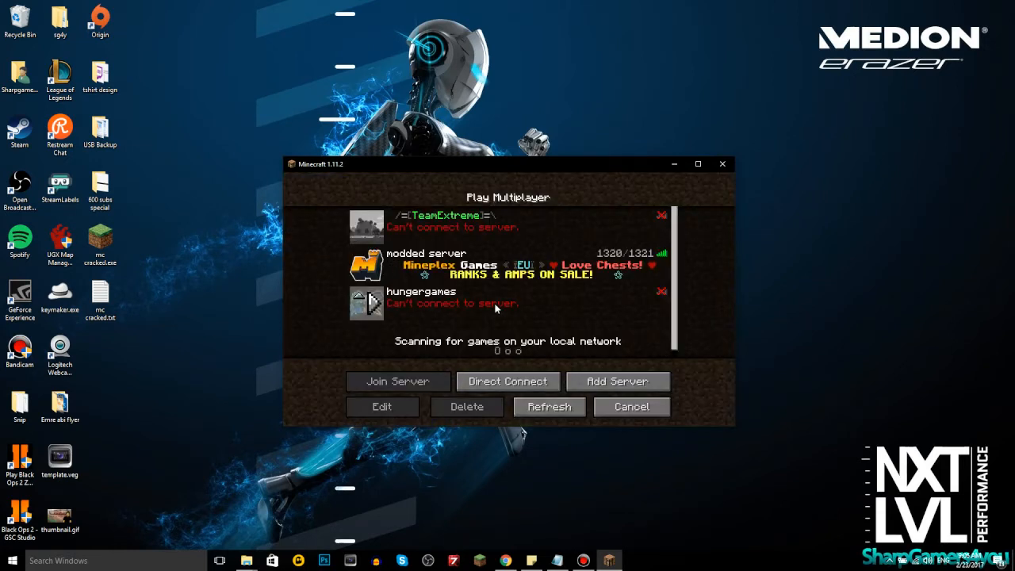
click(508, 303)
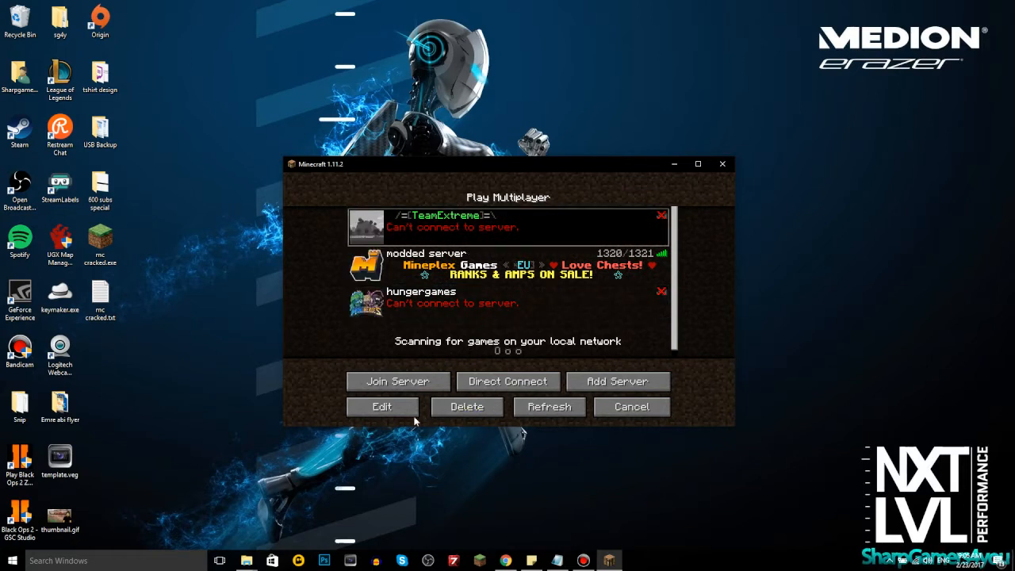
click(631, 406)
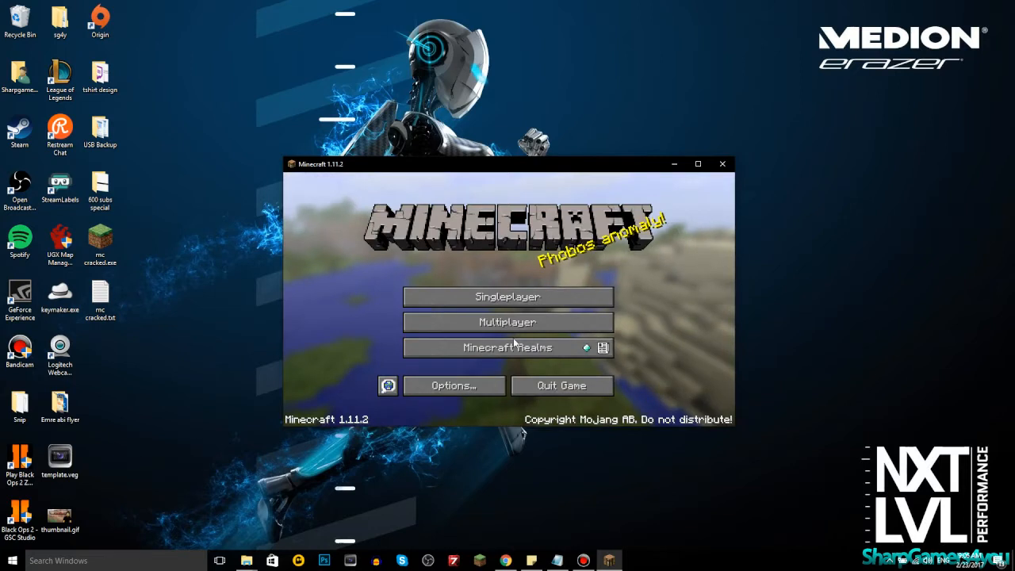
click(507, 296)
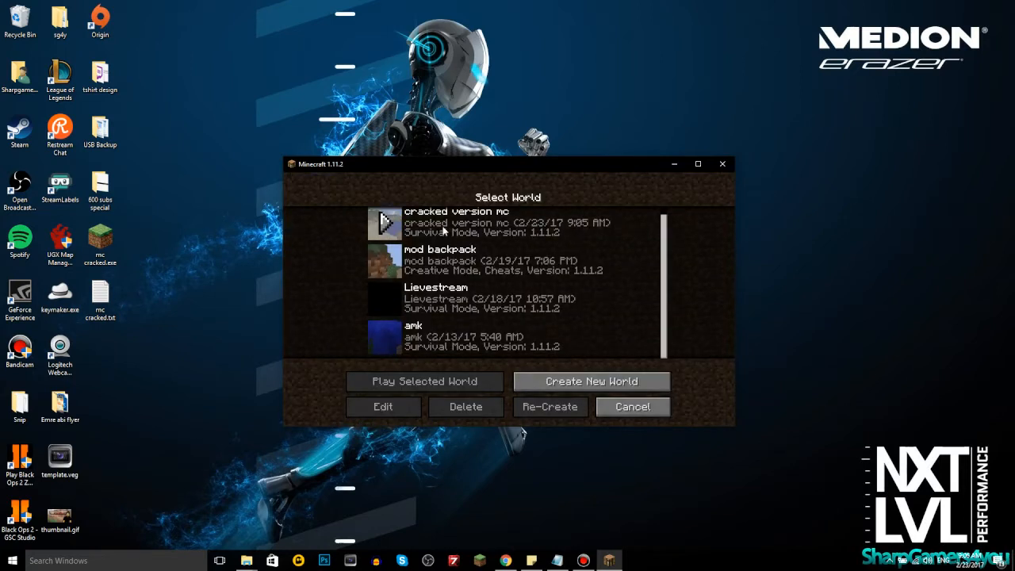
click(424, 381)
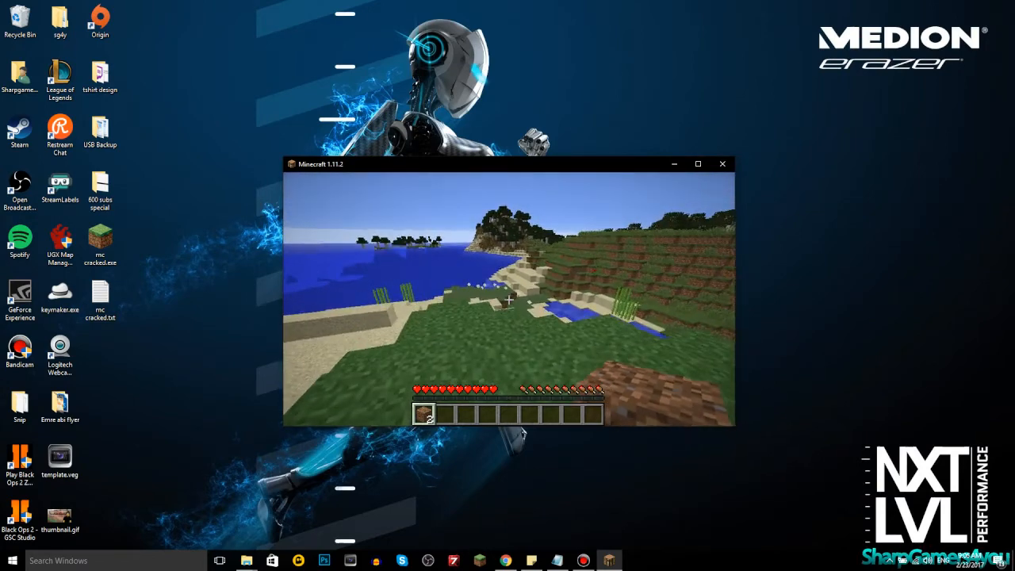
- Open the inventory with E, earning the Taking Inventory achievement
key(e)
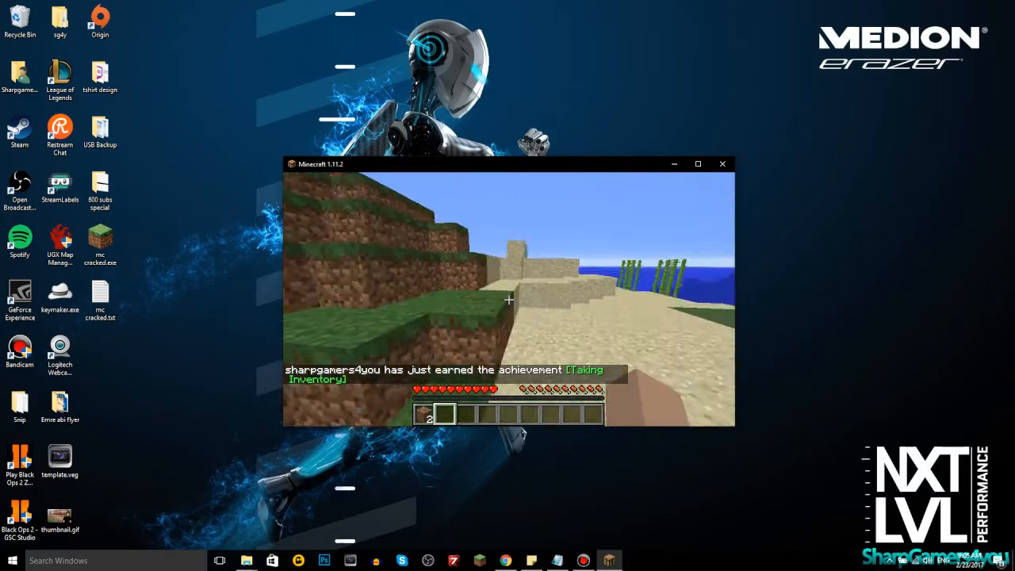
mouse_move(507, 300)
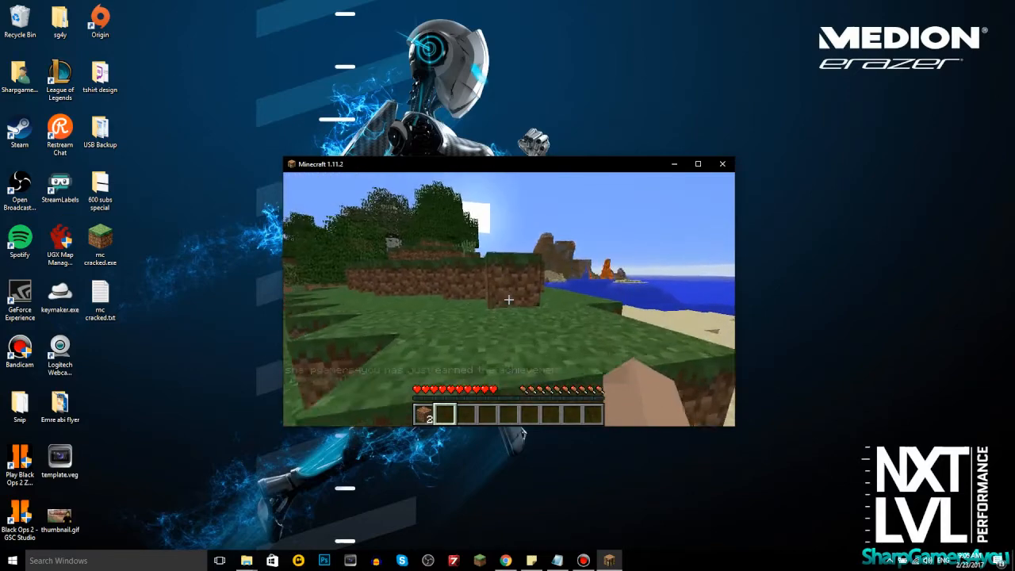
mouse_move(507, 299)
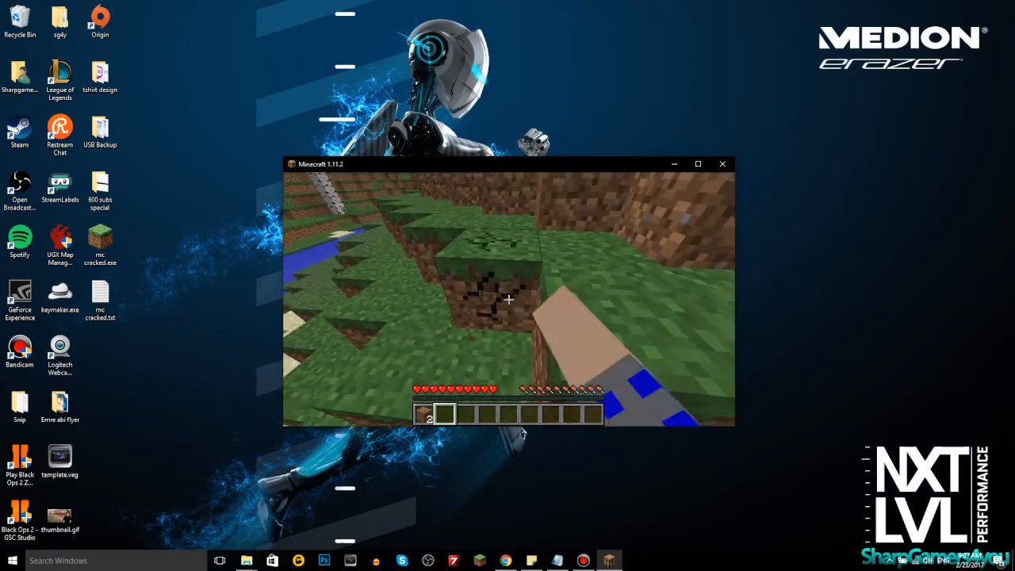
mouse_move(508, 299)
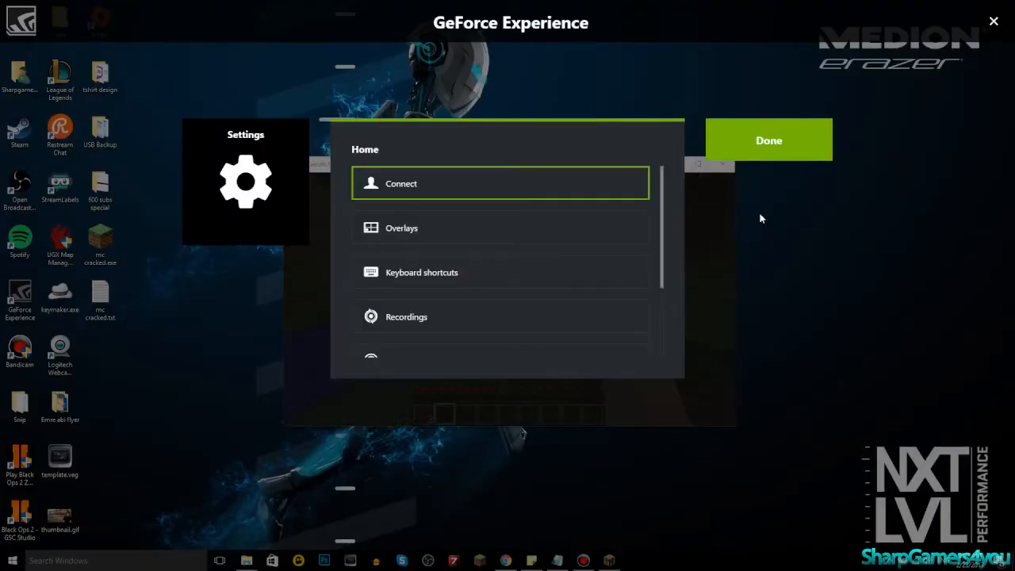
- Review the FPS Counter overlay options, close the settings, and return to the game
click(401, 227)
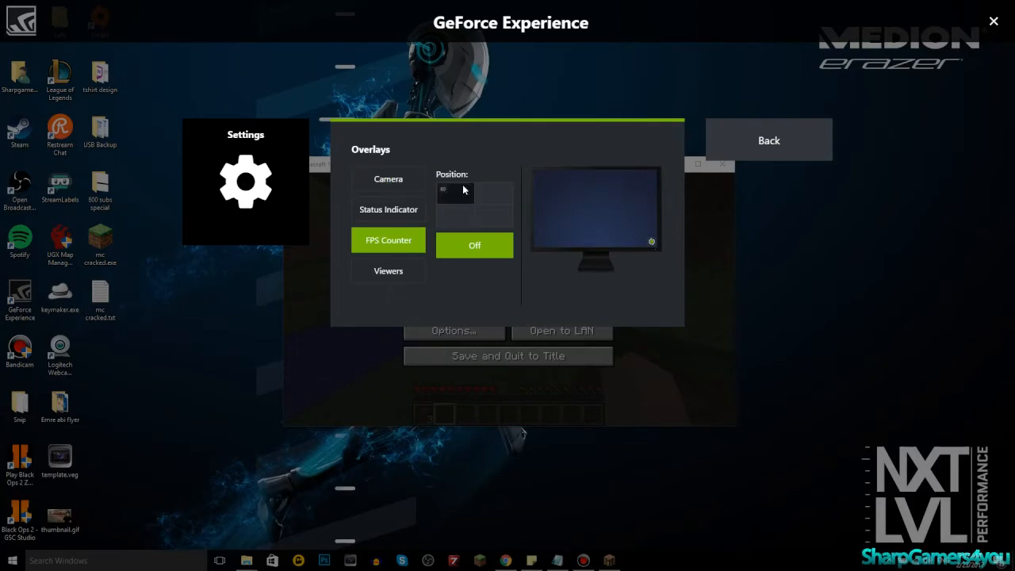
click(767, 139)
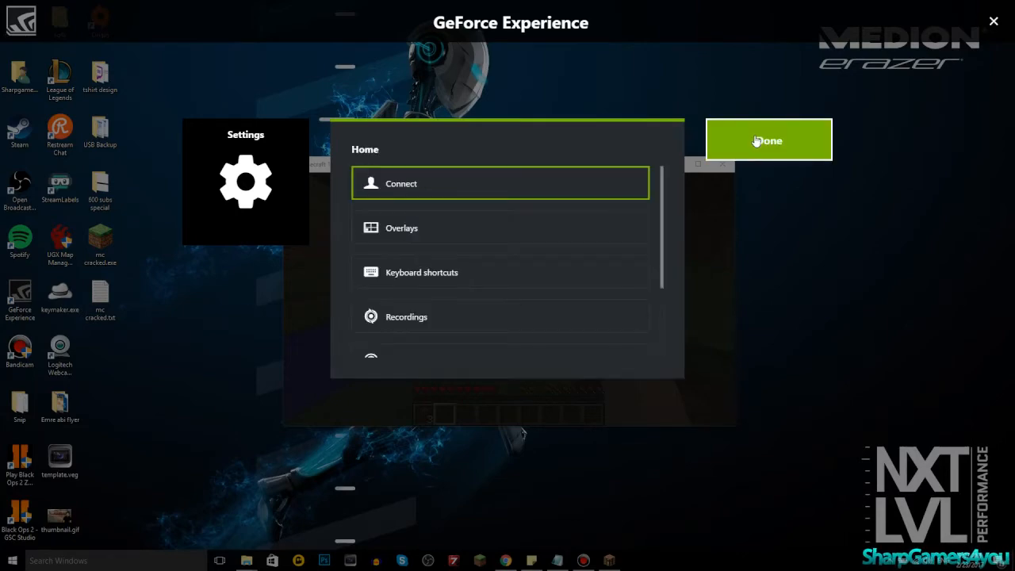
click(768, 139)
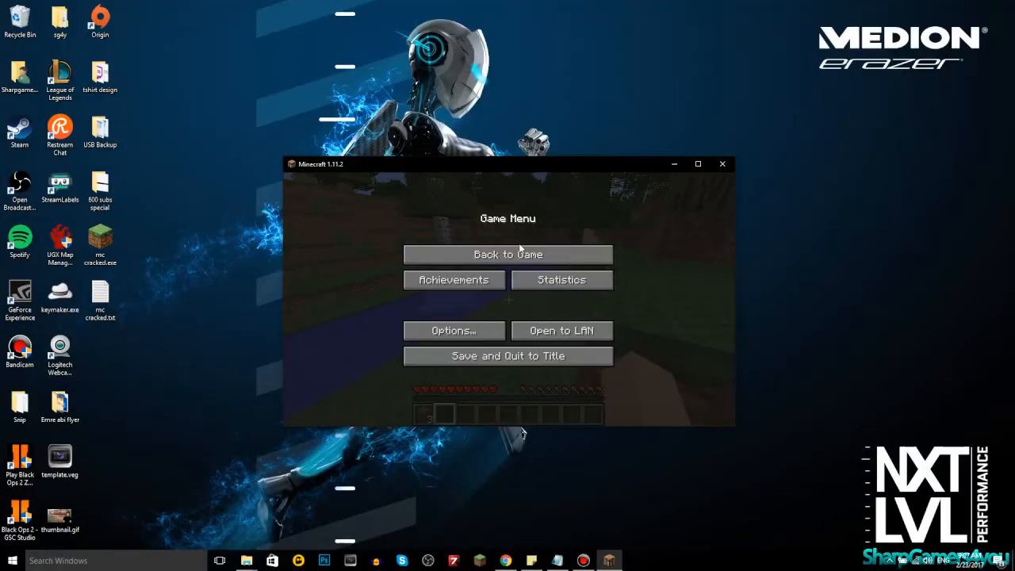
click(508, 254)
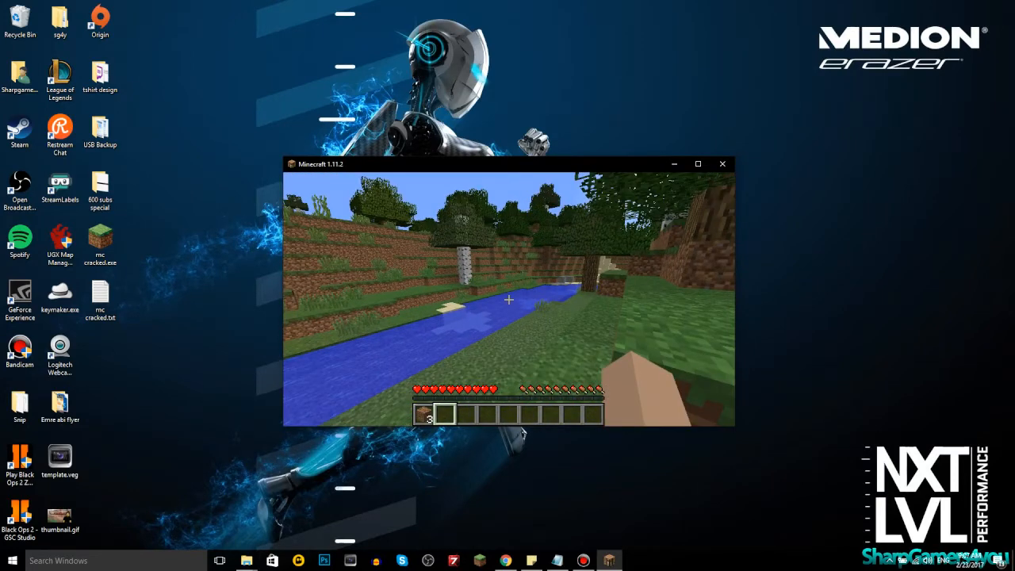
- Reopen the GeForce overlay with Alt+Z, choose the FPS counter position, and resume playing
key(alt+z)
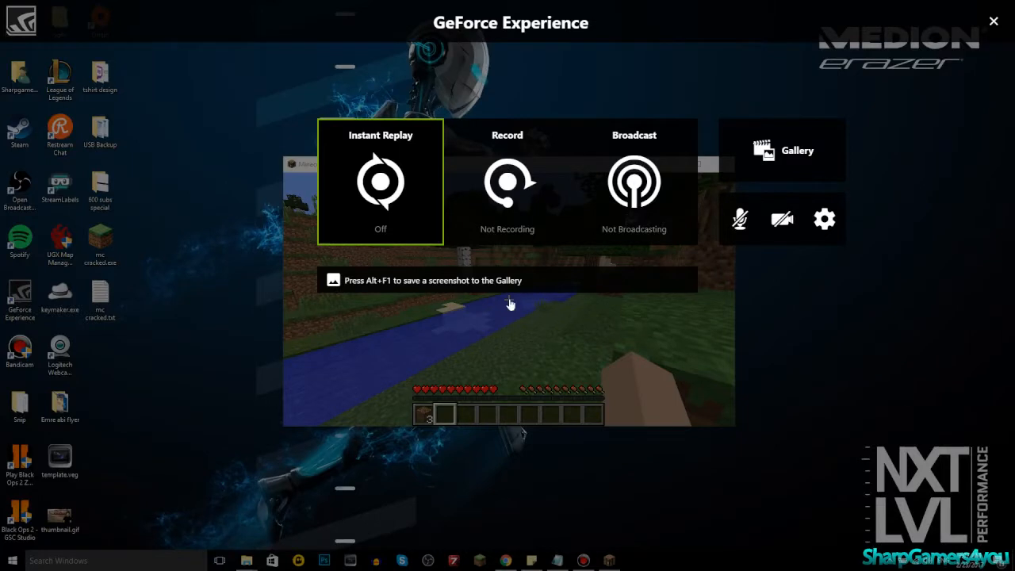
click(823, 218)
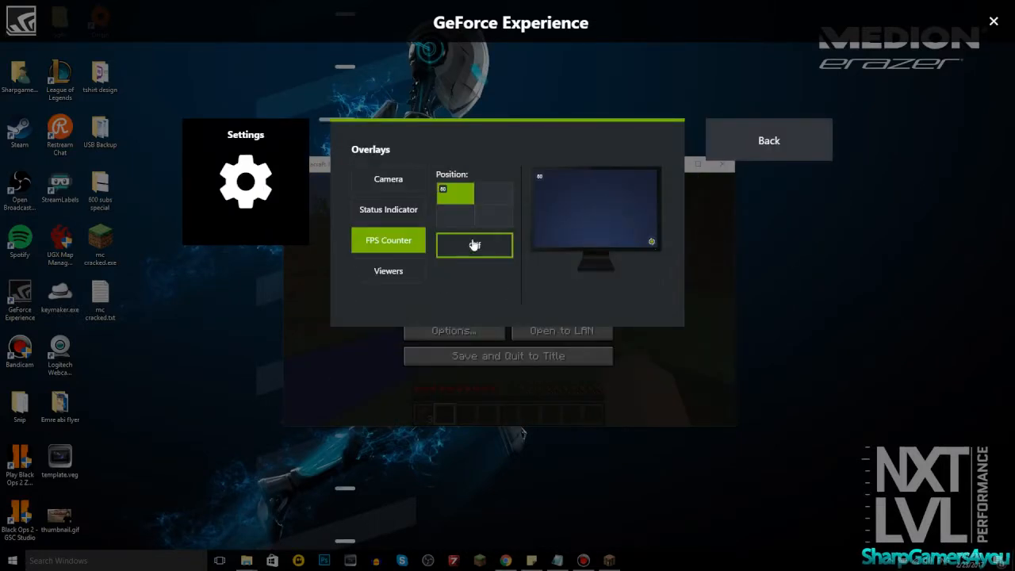
click(767, 139)
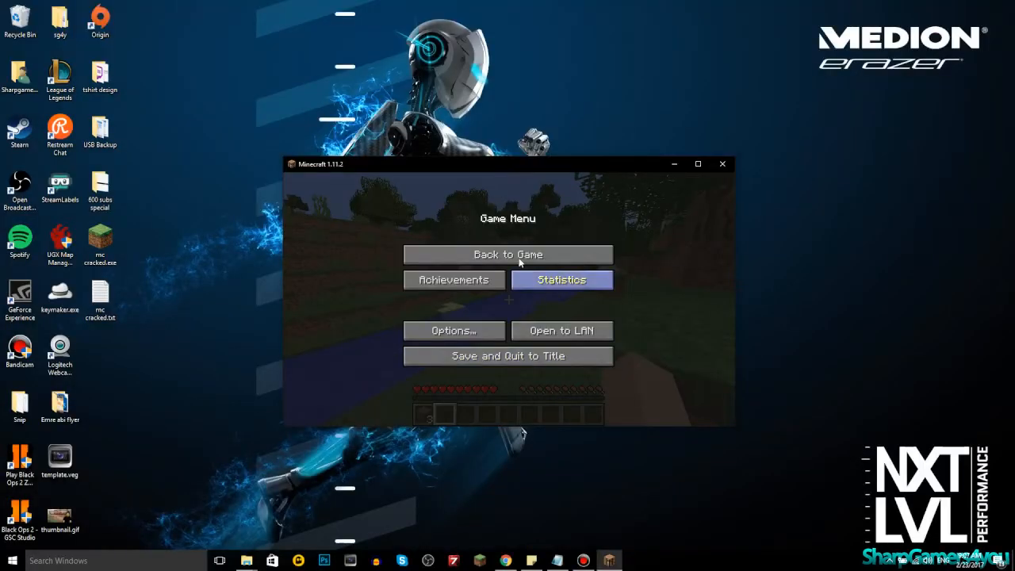
click(507, 254)
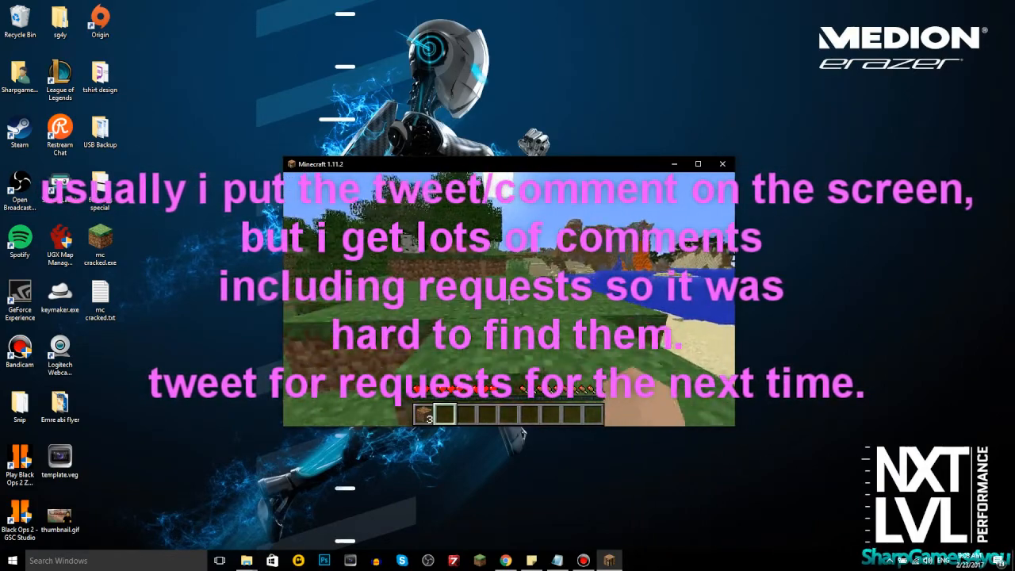
mouse_move(507, 301)
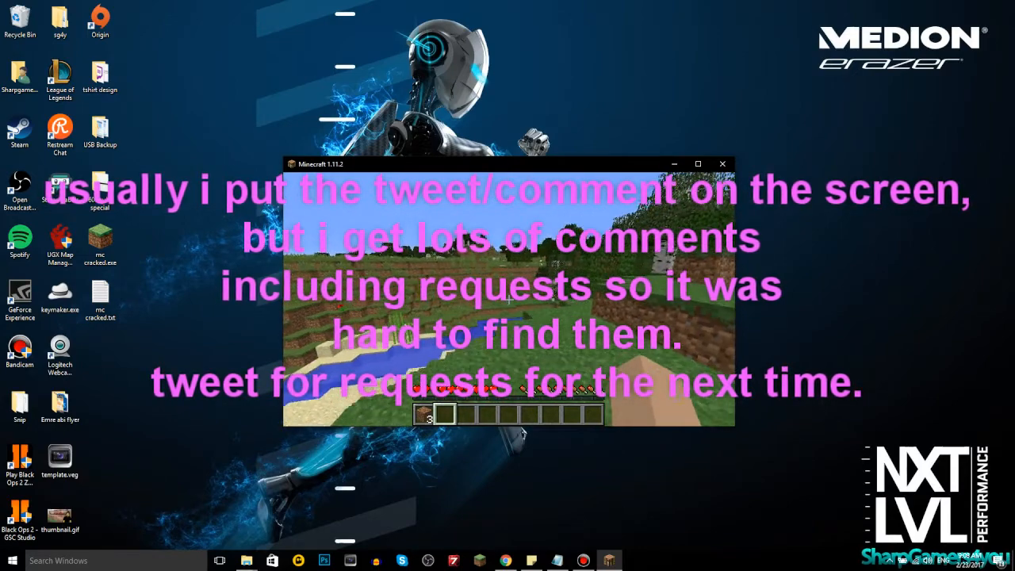
mouse_move(507, 301)
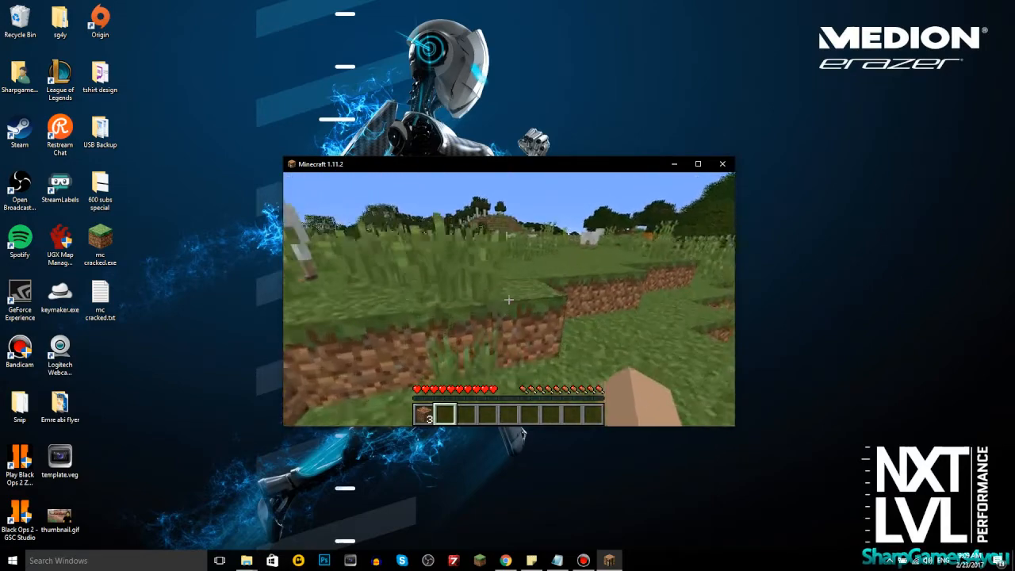
mouse_move(507, 300)
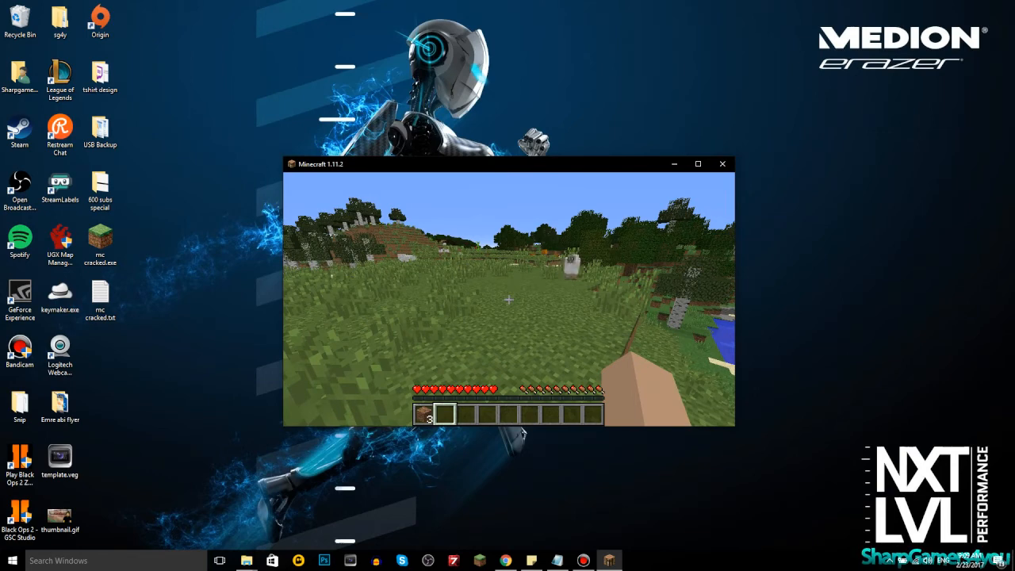
key(Escape)
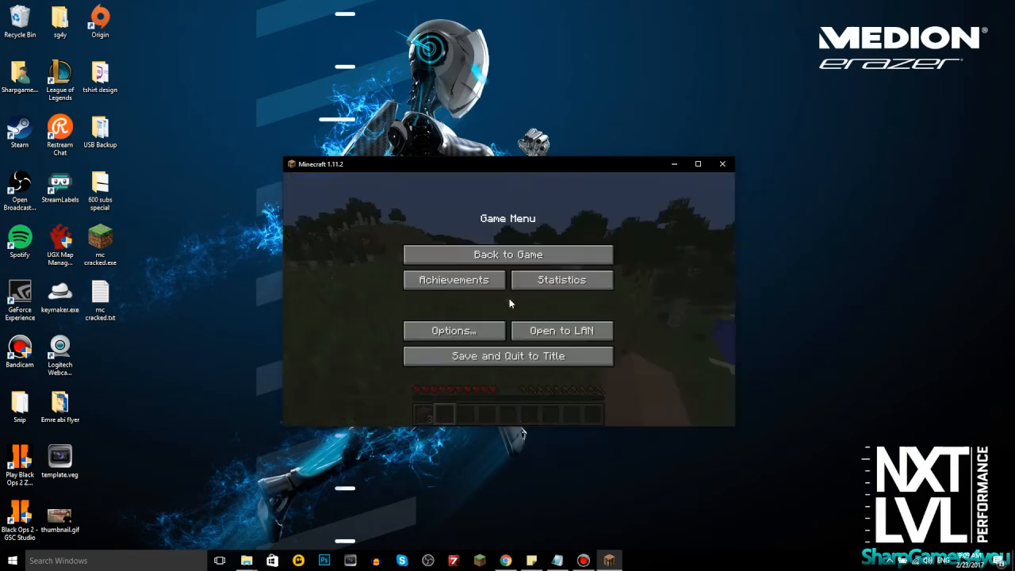
click(453, 330)
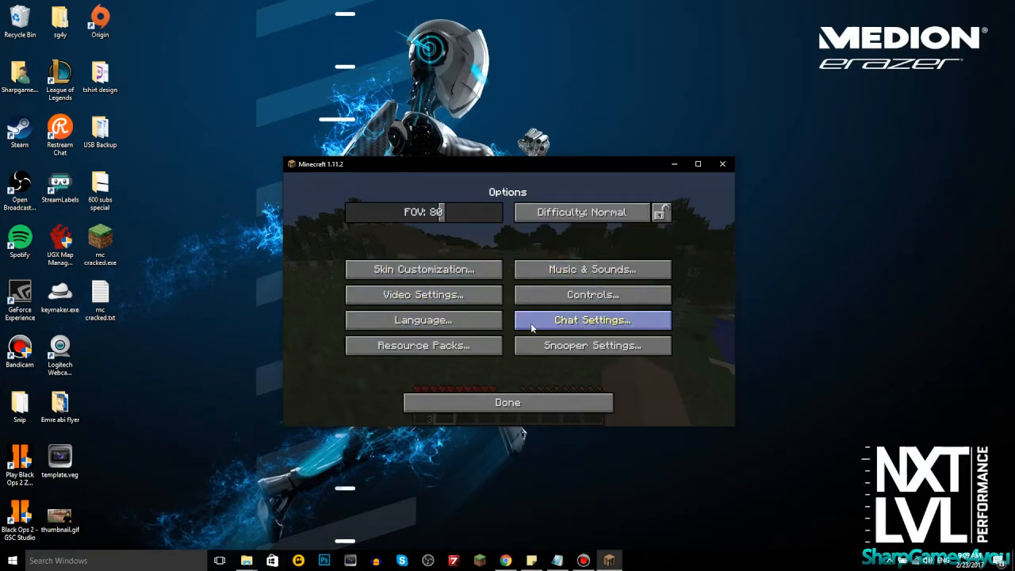
mouse_move(564, 230)
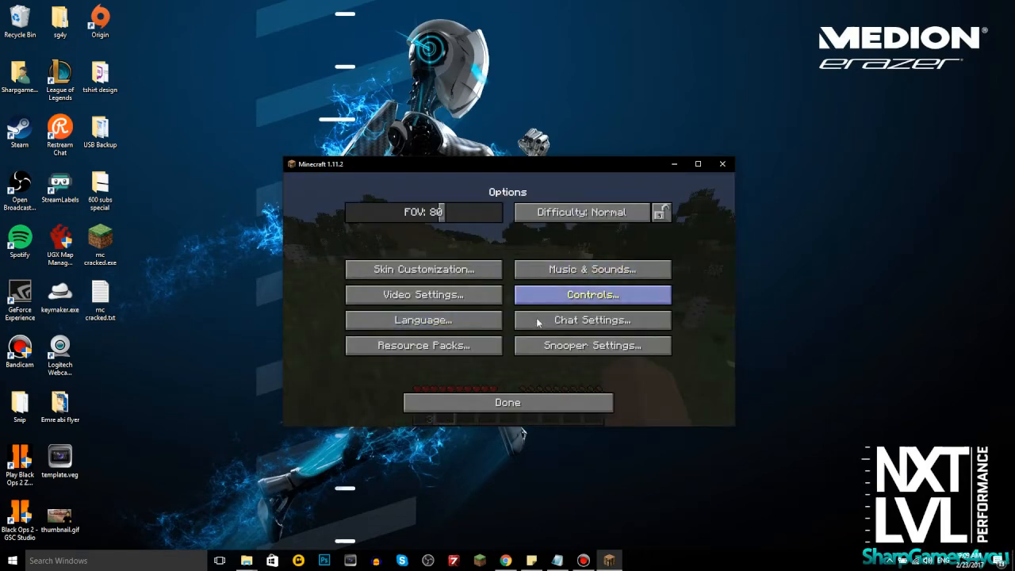
click(423, 294)
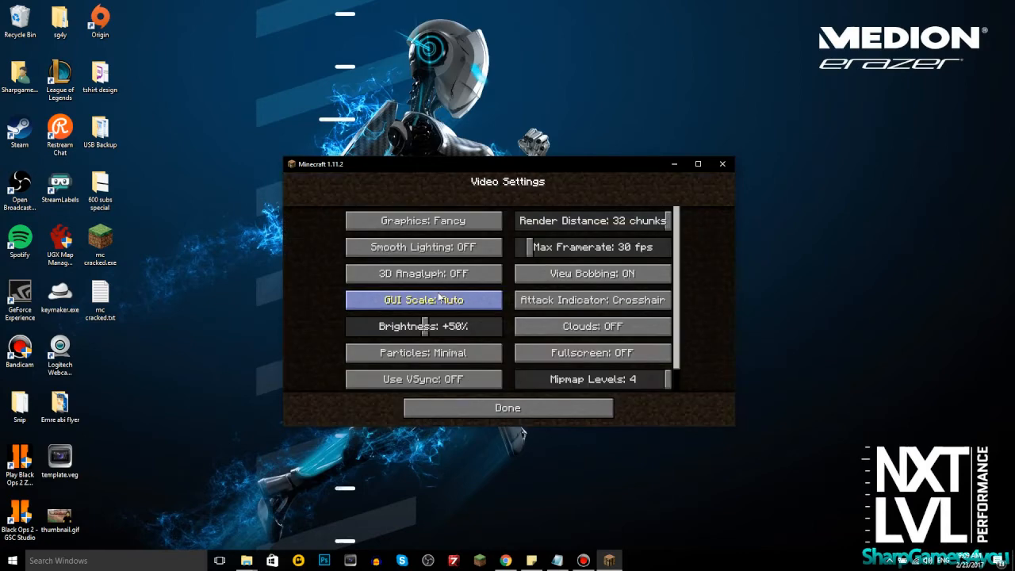
click(507, 407)
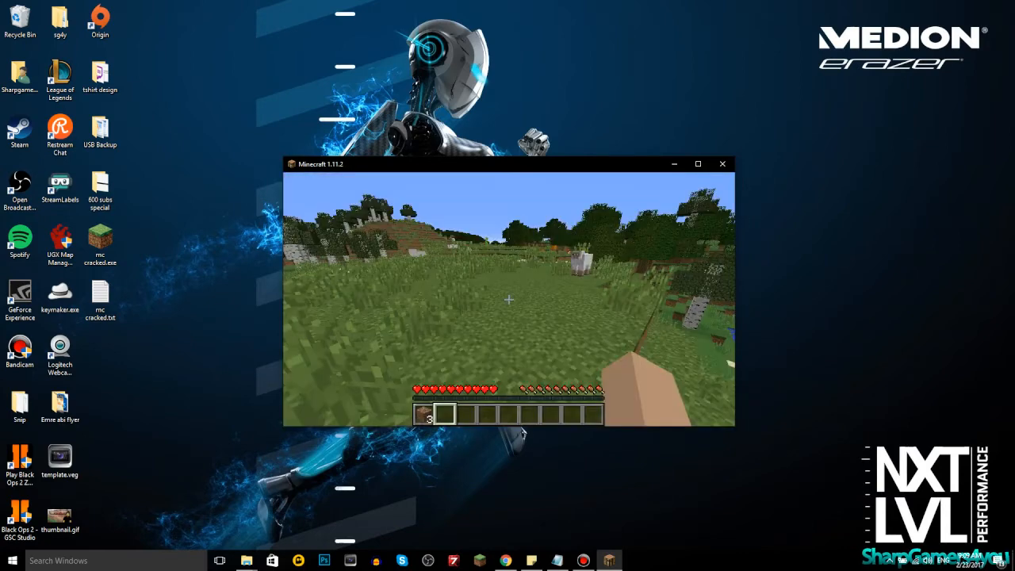
key(Escape)
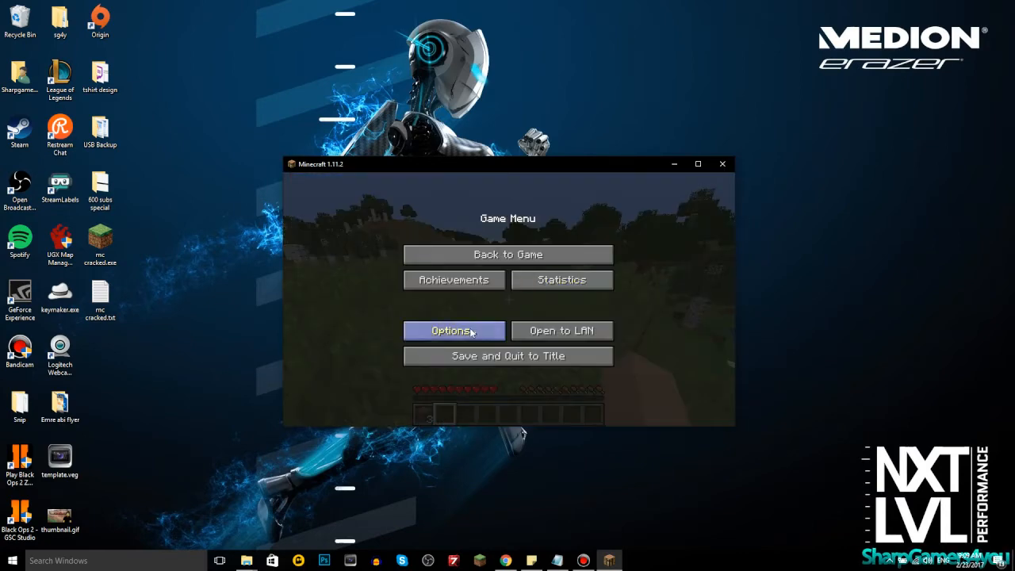
click(454, 330)
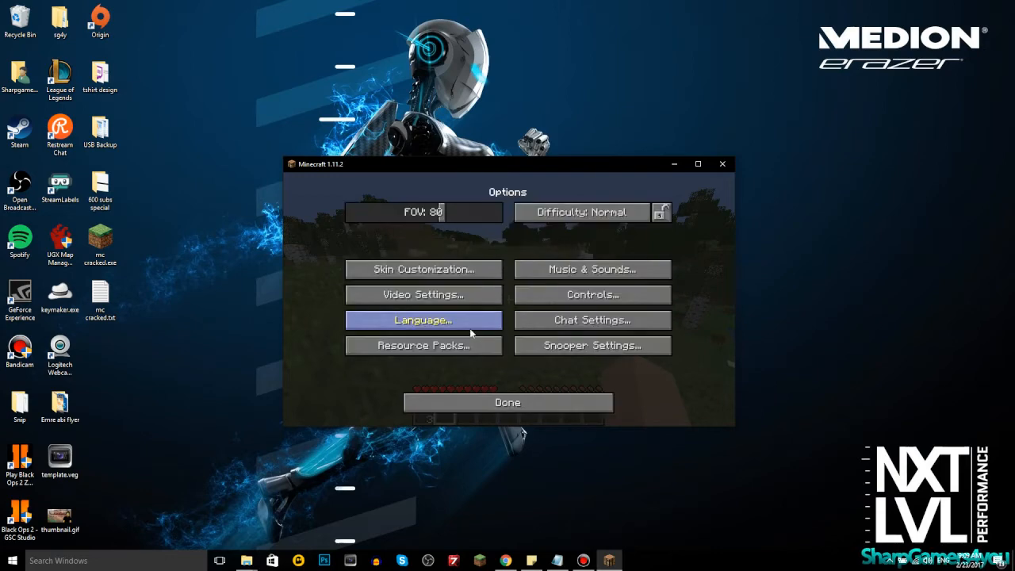
click(591, 269)
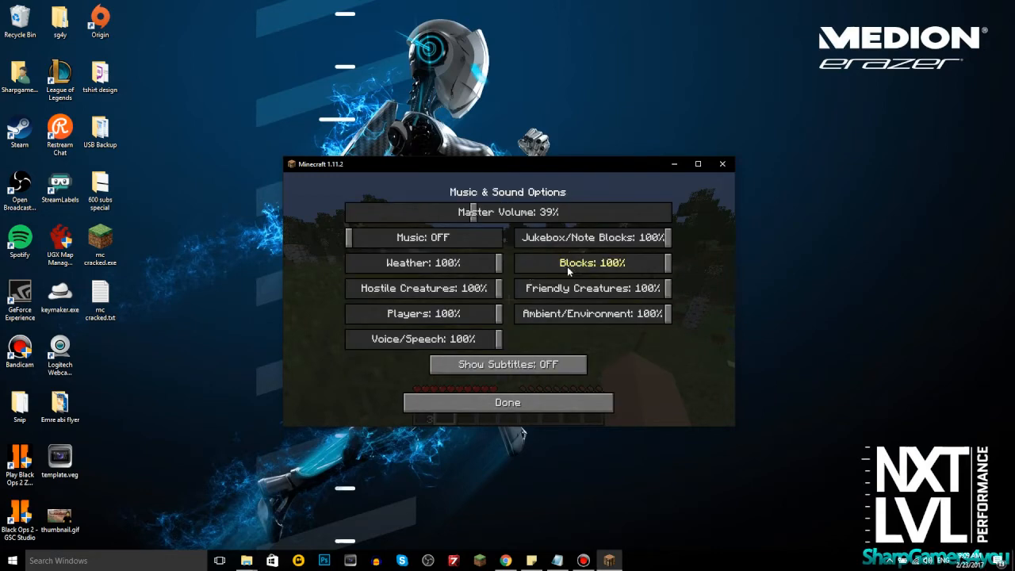
click(506, 401)
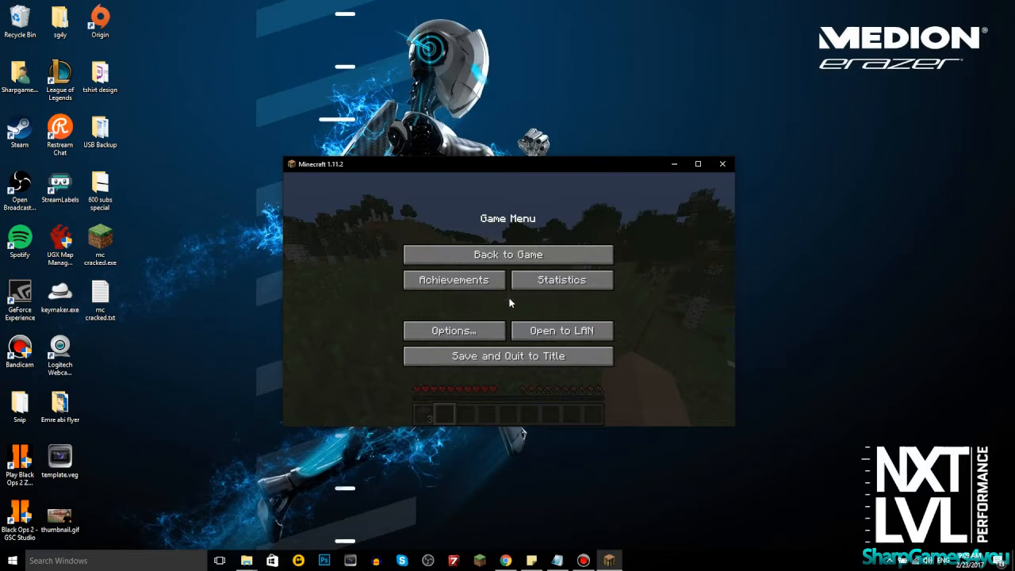
click(508, 254)
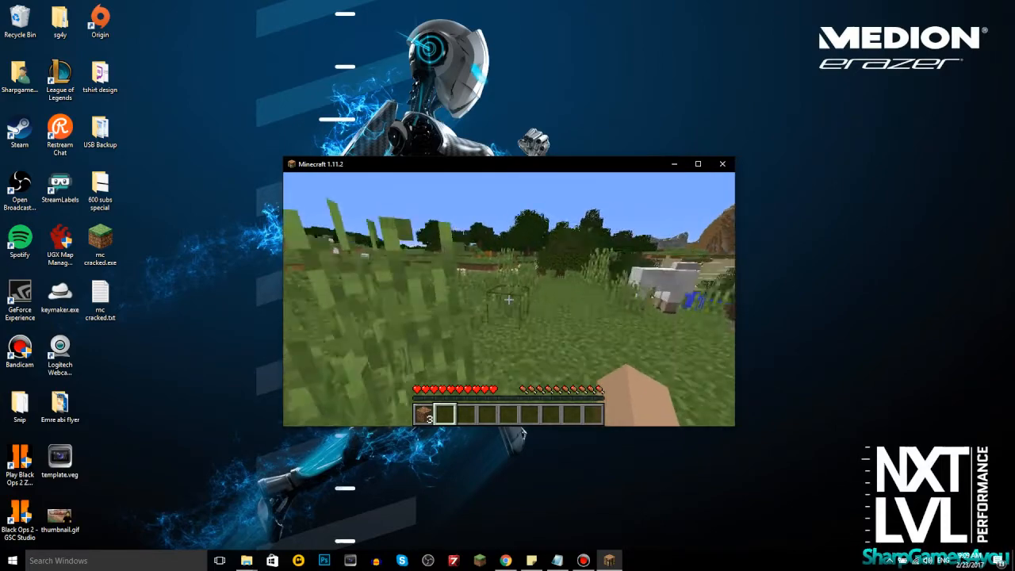
mouse_move(507, 299)
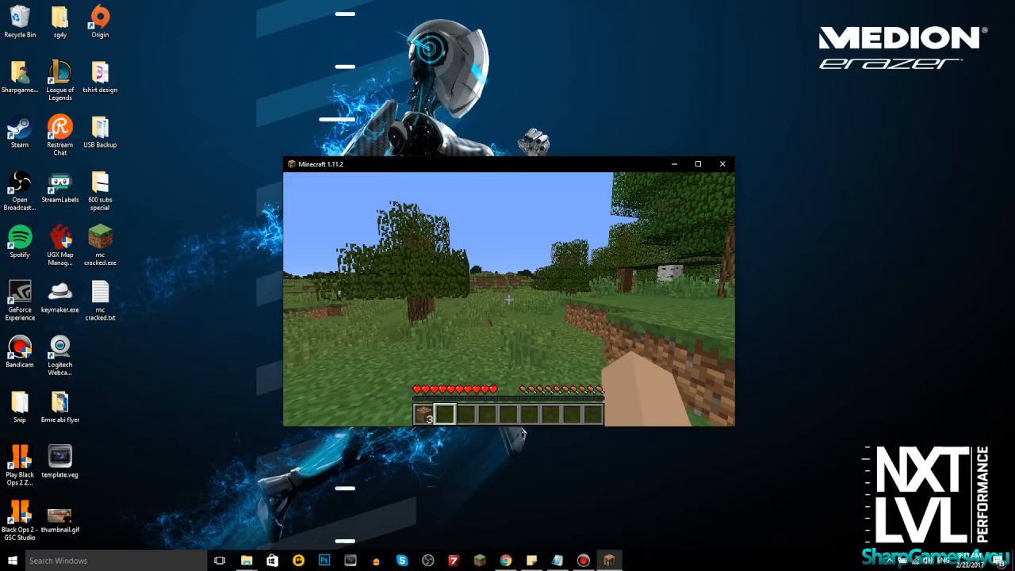
key(Escape)
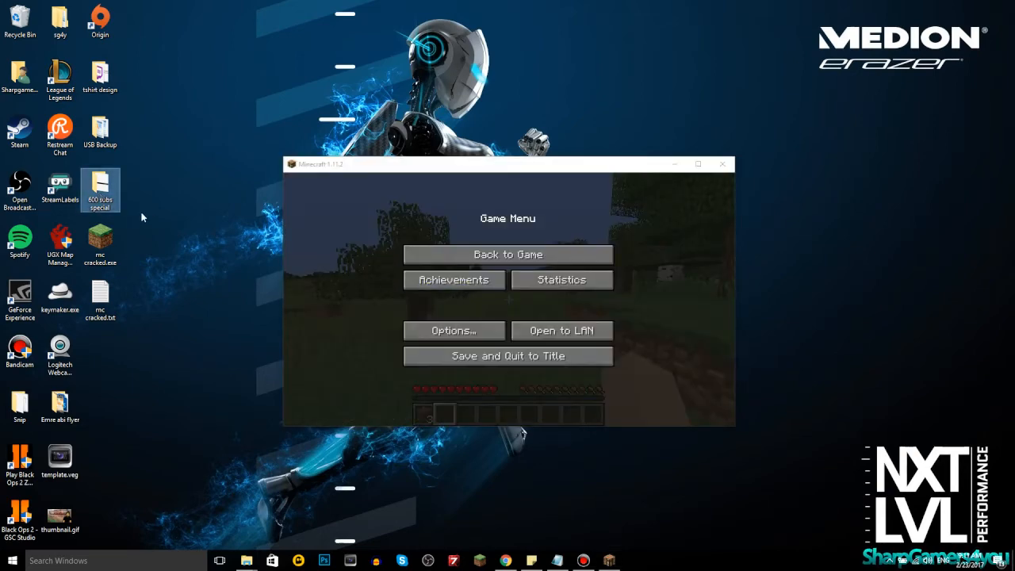
mouse_move(192, 229)
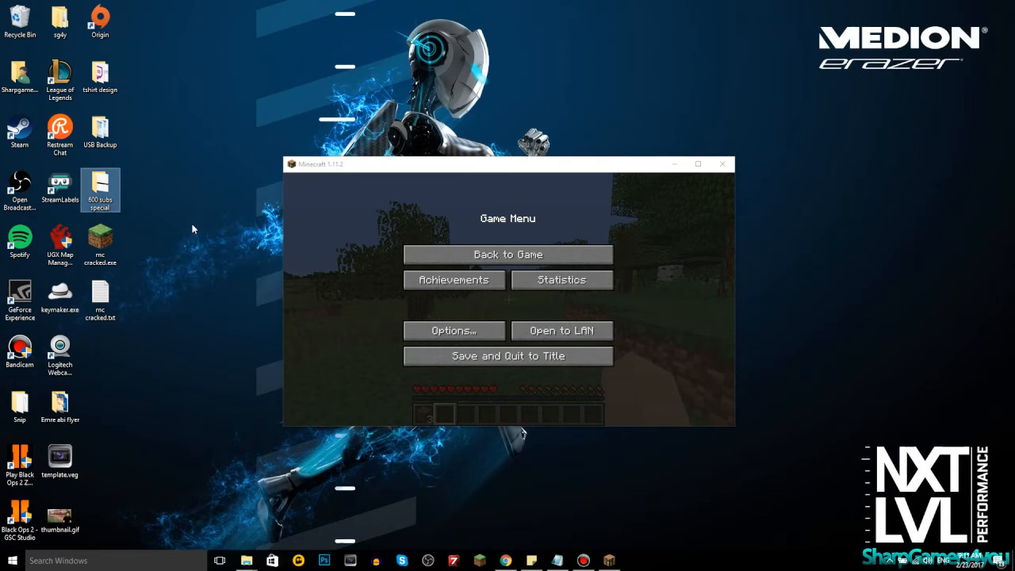
mouse_move(208, 223)
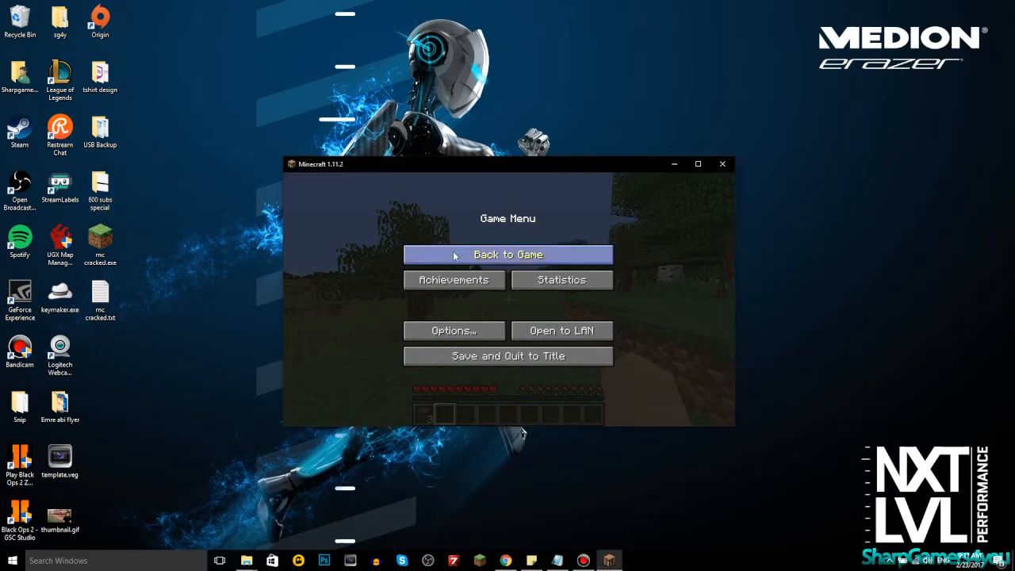
click(508, 254)
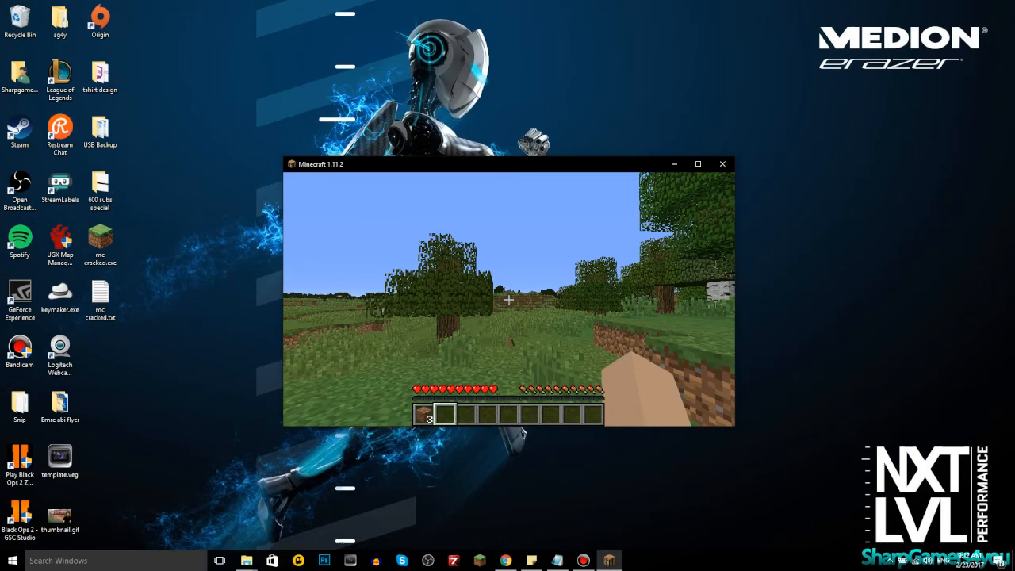
key(Escape)
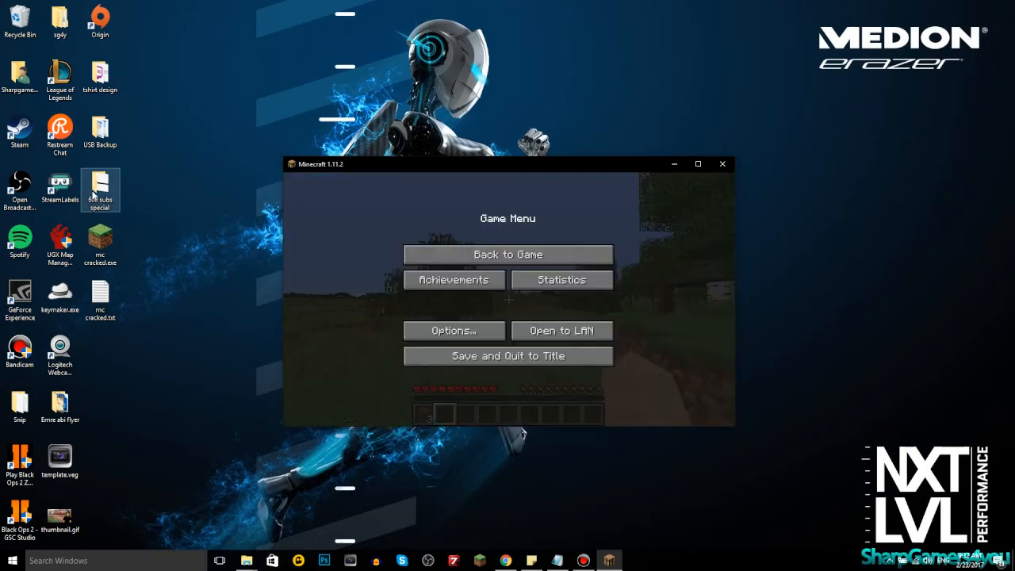
click(507, 254)
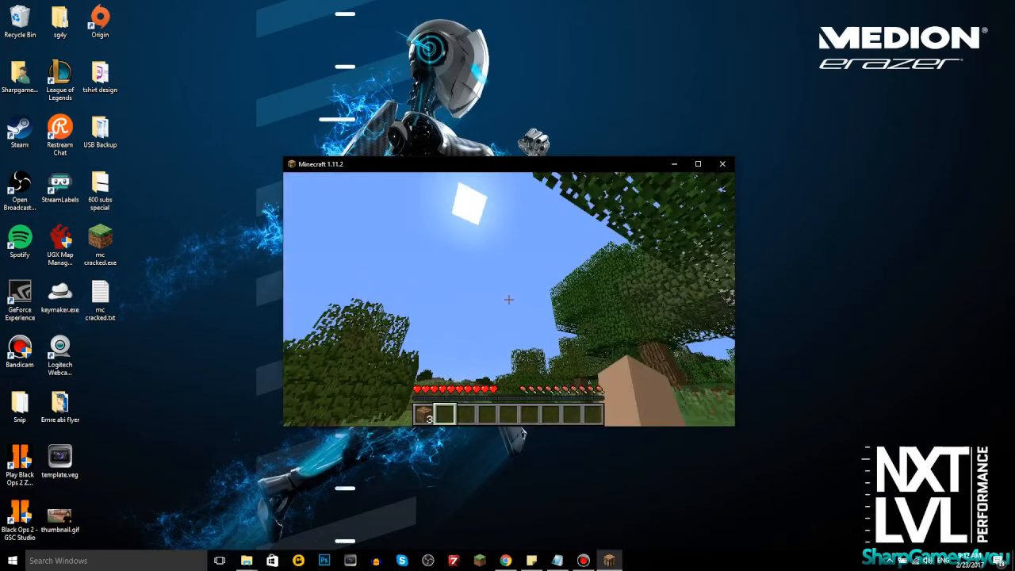
mouse_move(508, 298)
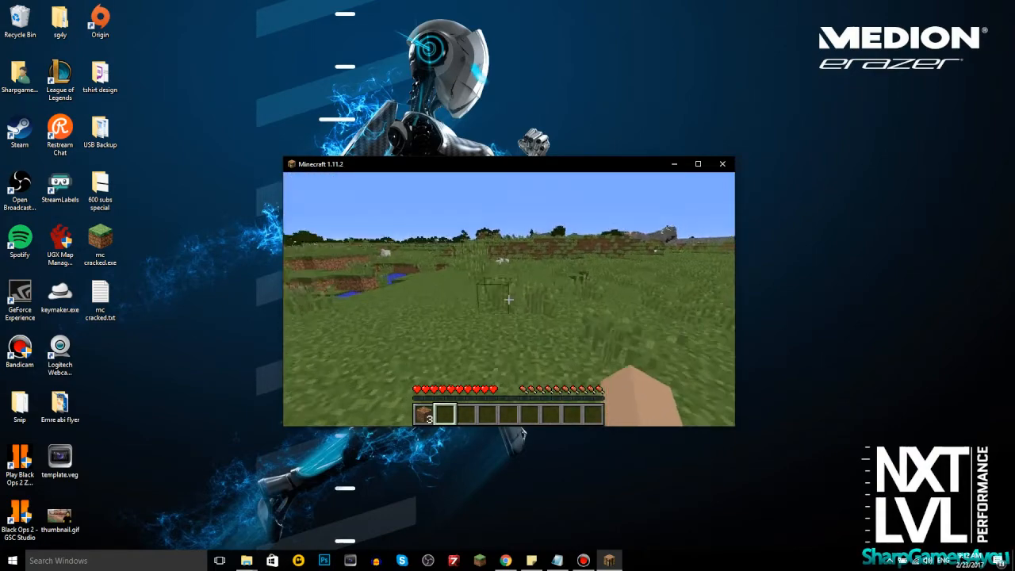
mouse_move(507, 299)
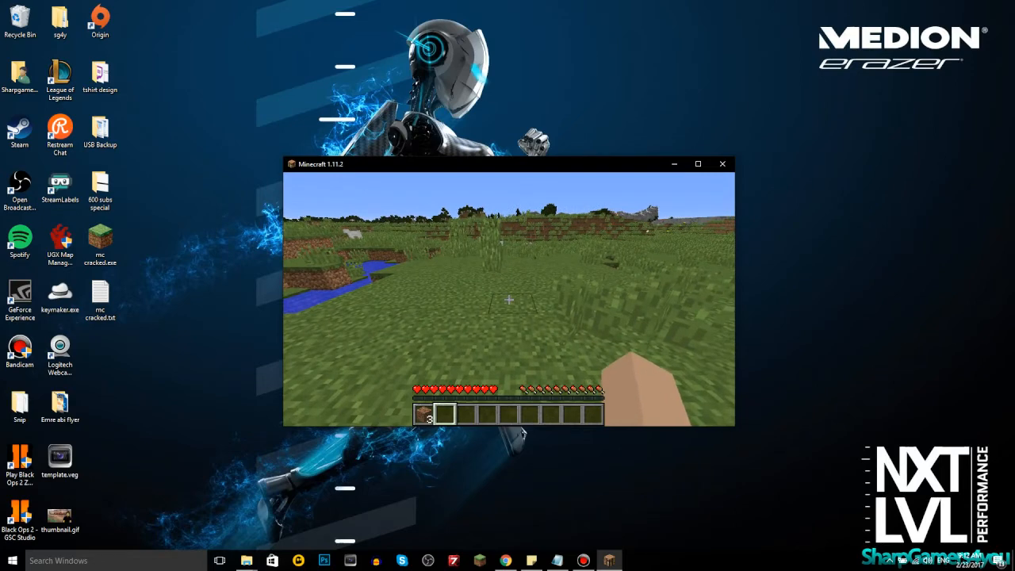
mouse_move(507, 299)
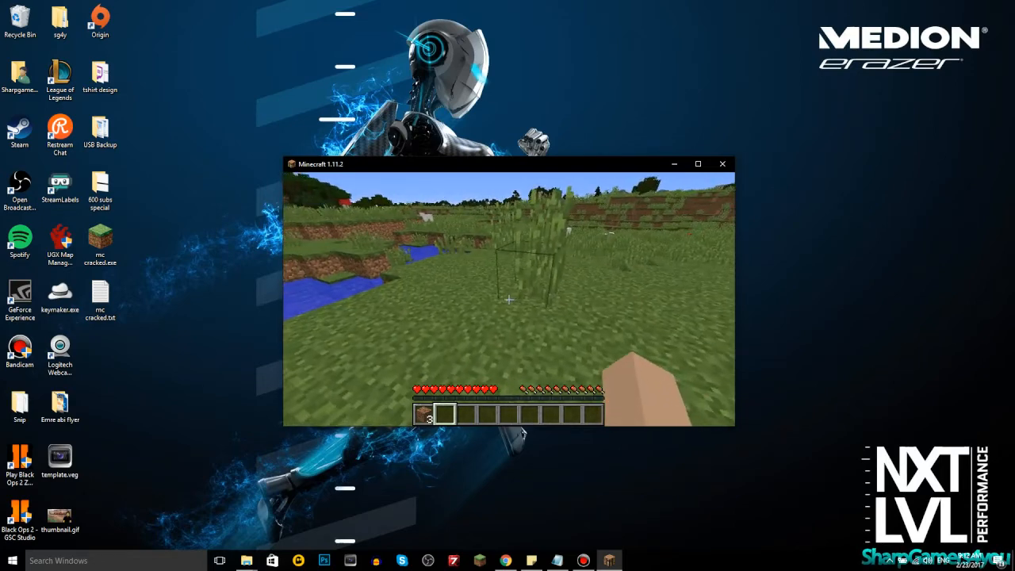